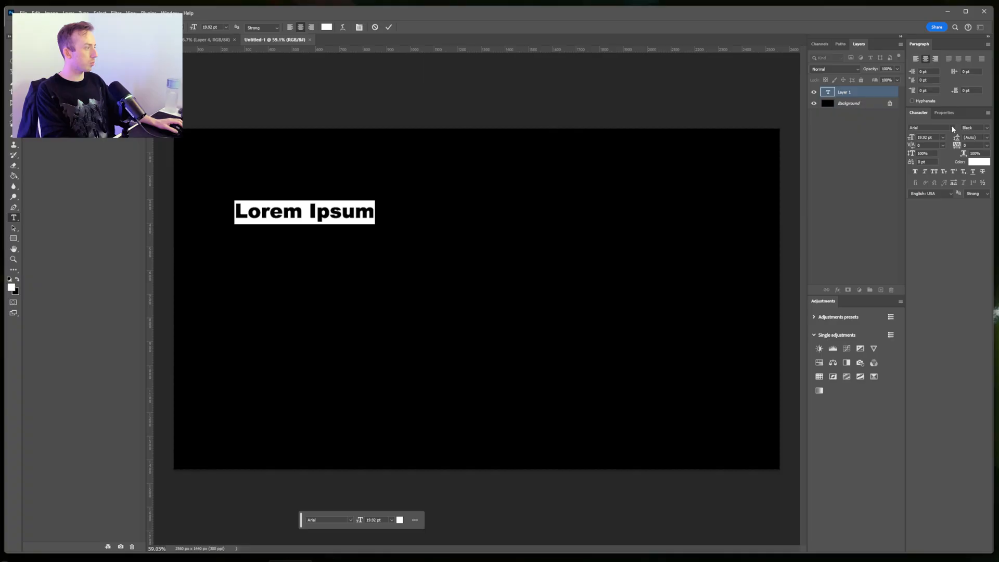
- Set the headline type to Dharma Gothic Heavy with black text colour
click(925, 127)
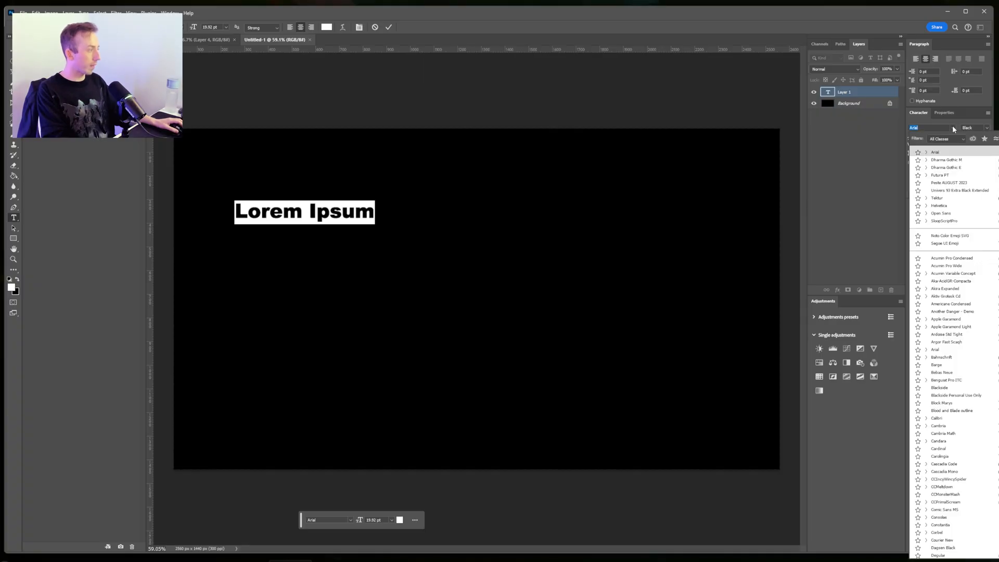
click(946, 159)
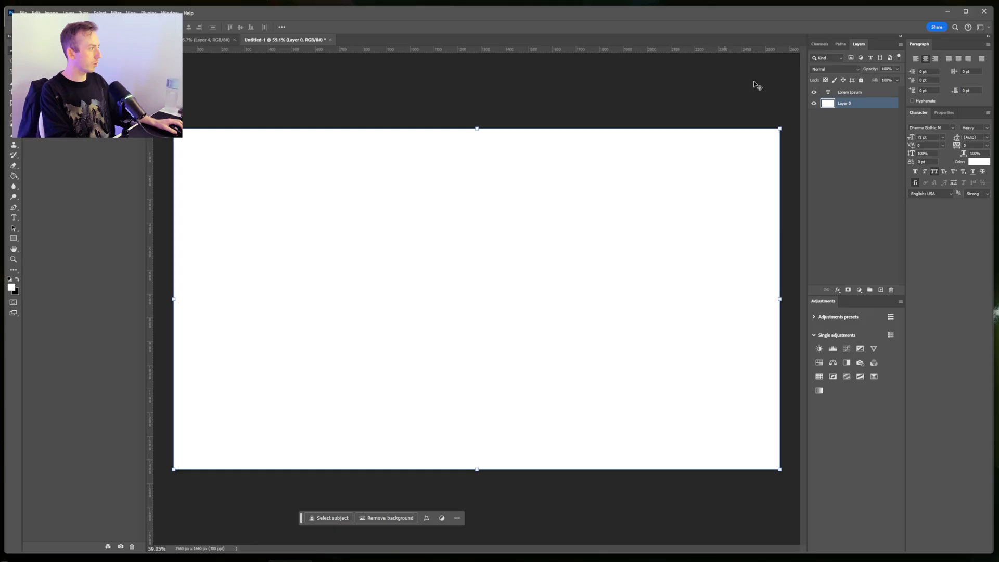
click(978, 161)
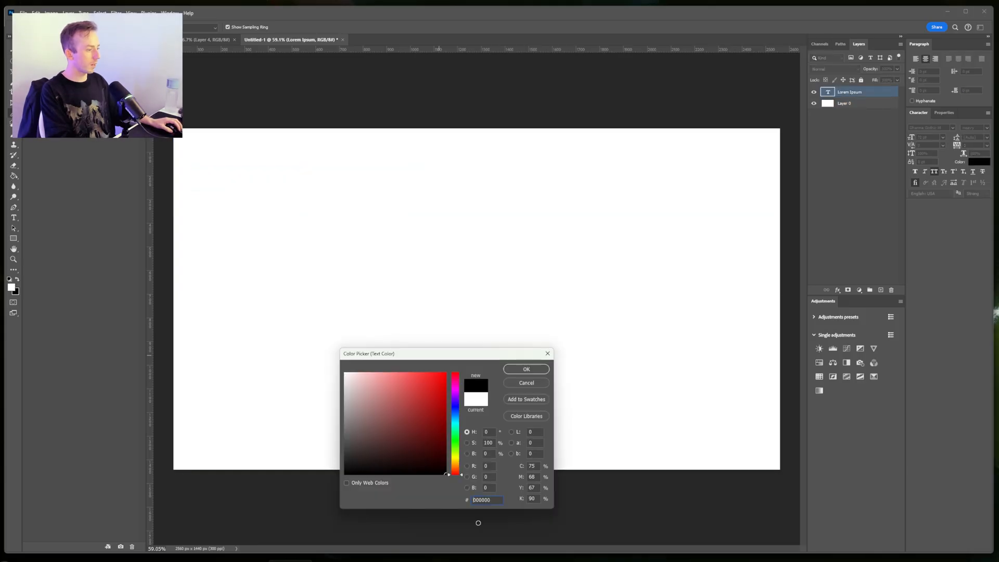
click(525, 369)
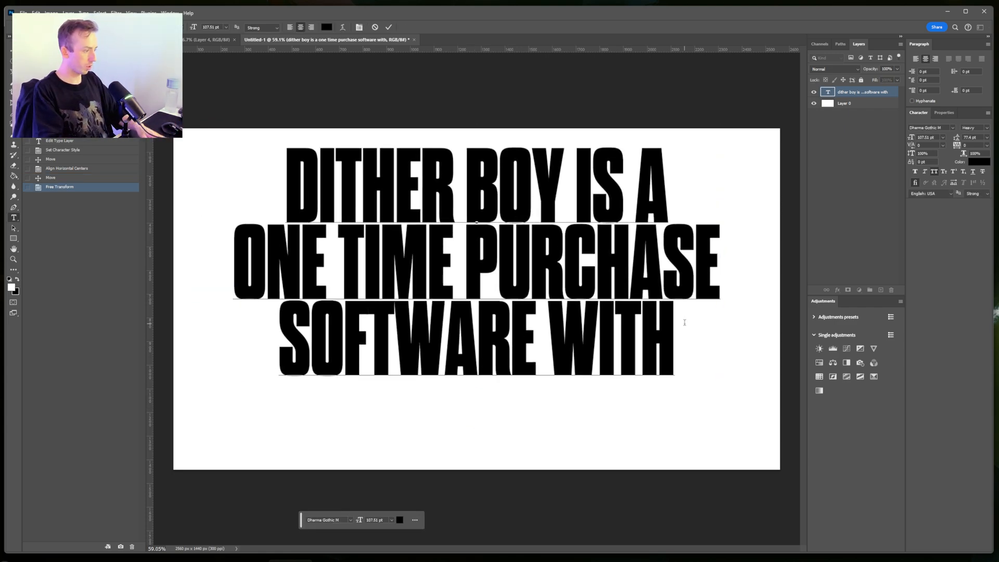
- Add the line 'FREE UPDATES' and commit the enlarged, centred headline
text(FREE UPDATES)
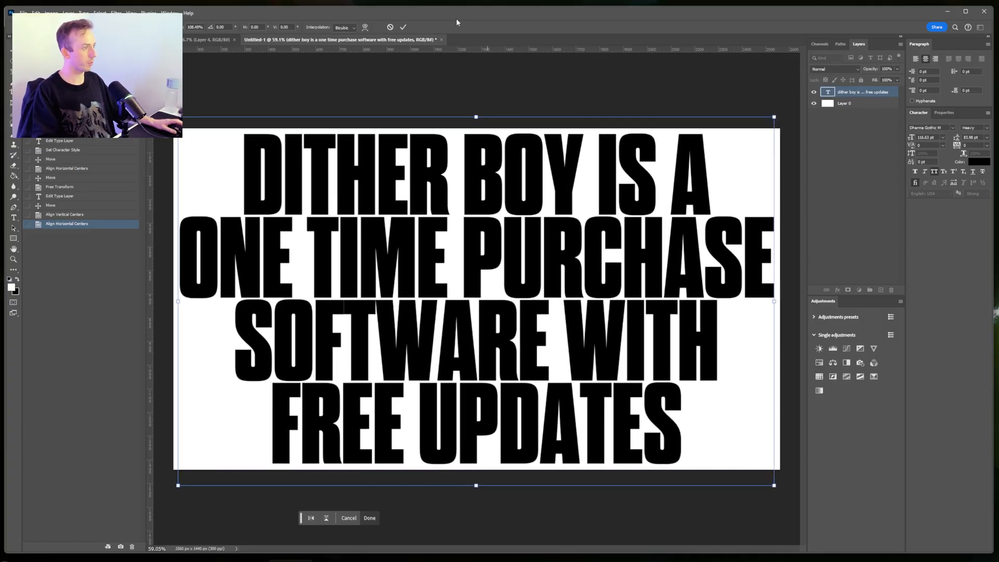
click(368, 517)
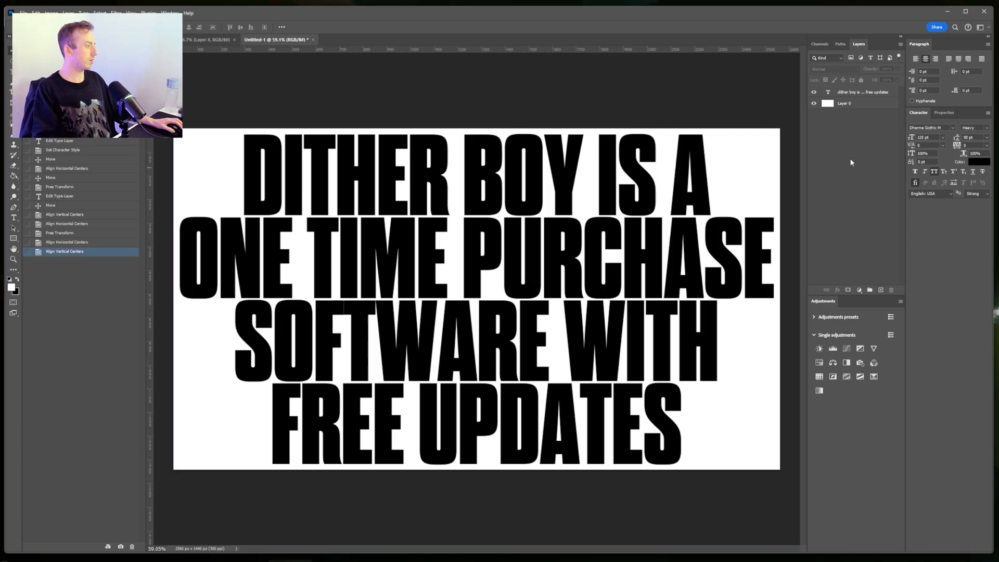
- Add Bevel & Emboss and angled Gradient Overlays to the headline's layer style
click(837, 289)
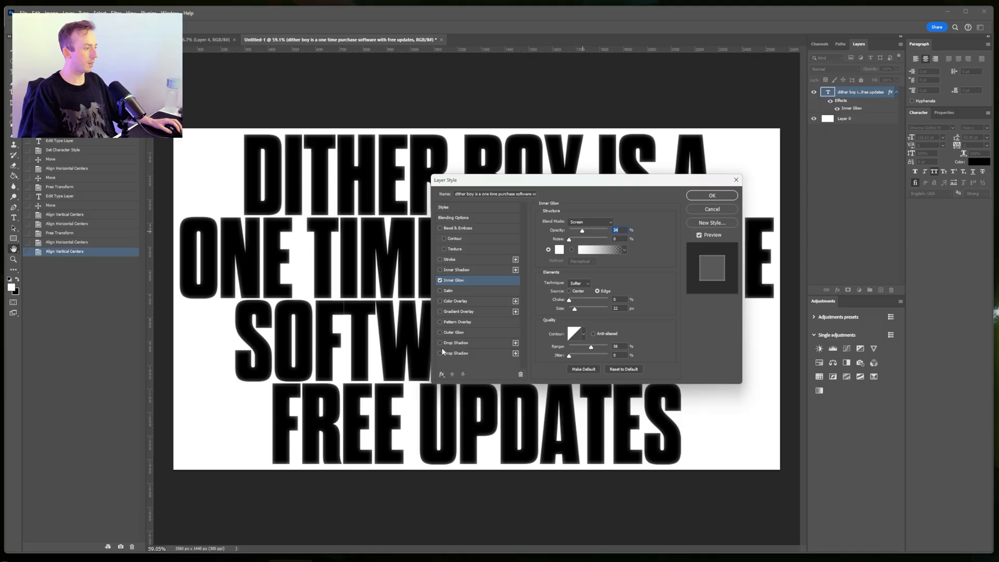
click(440, 228)
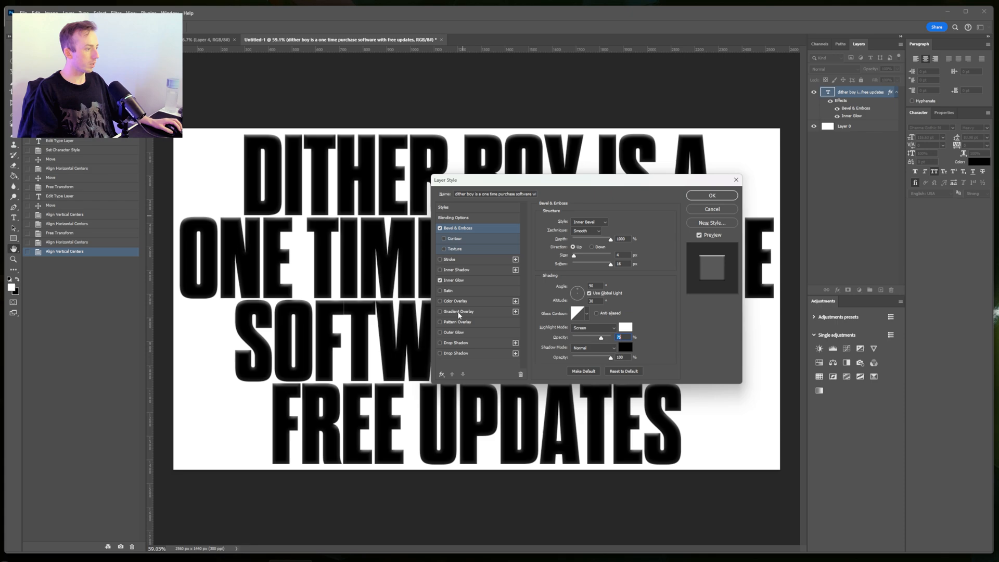
click(440, 312)
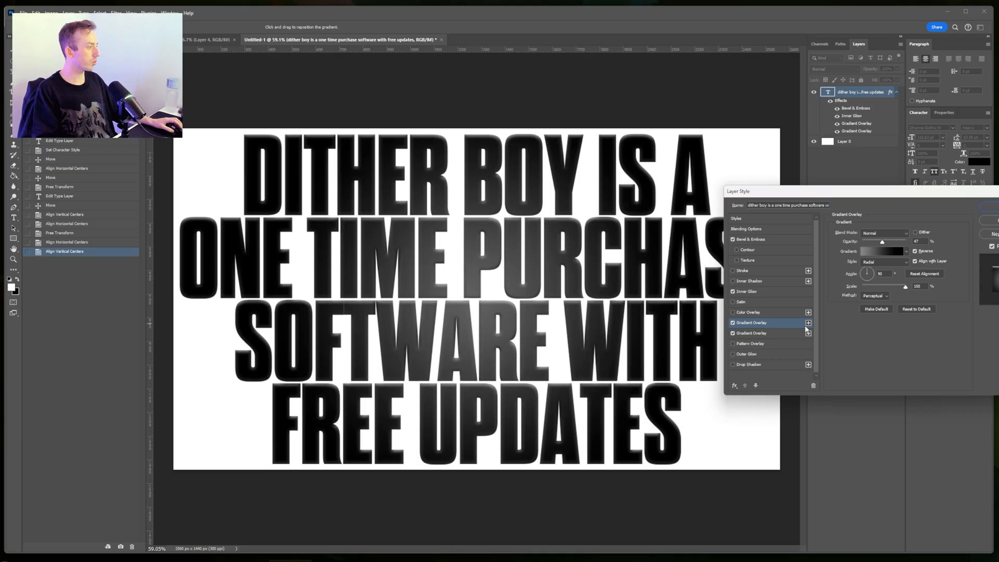
click(884, 262)
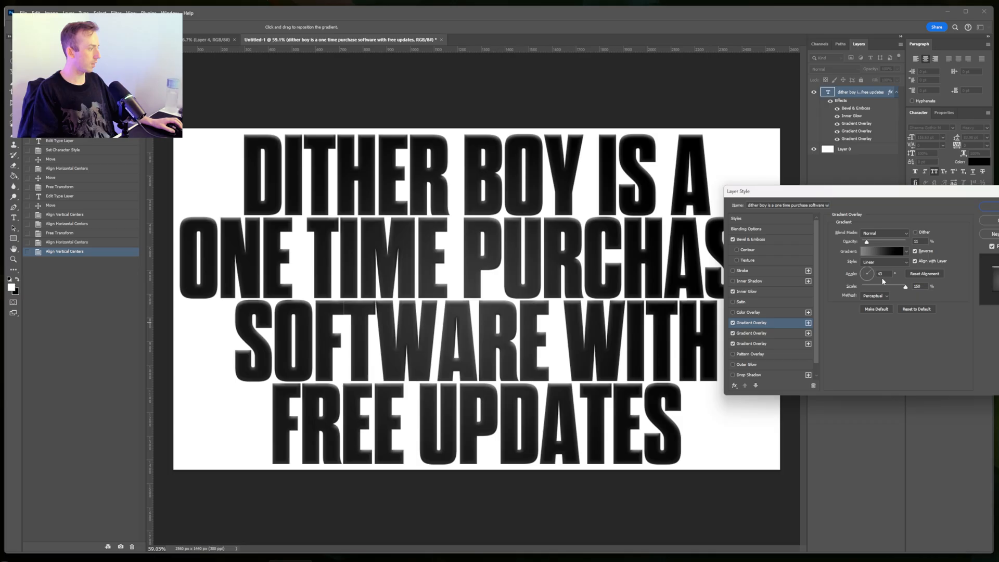
click(885, 232)
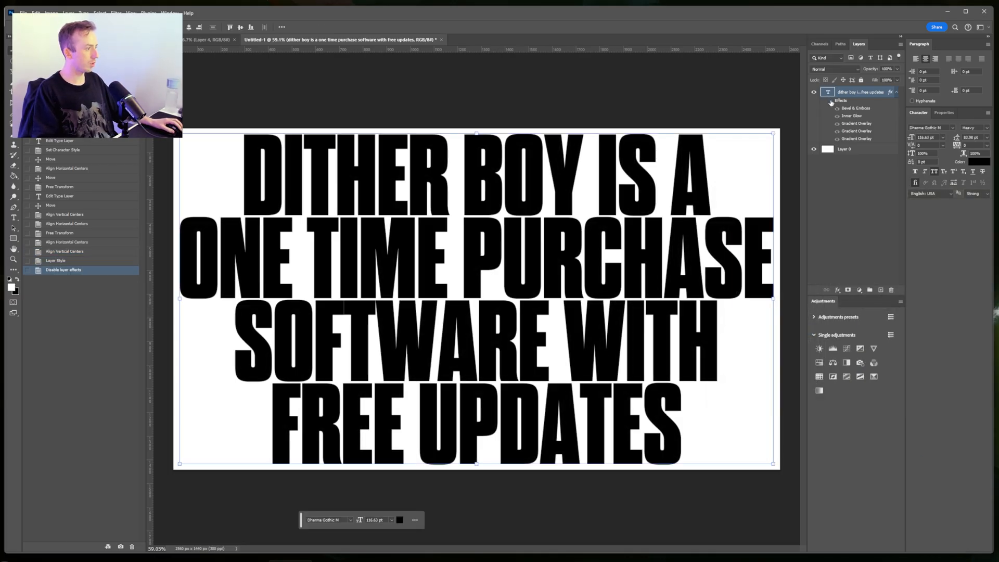
click(63, 278)
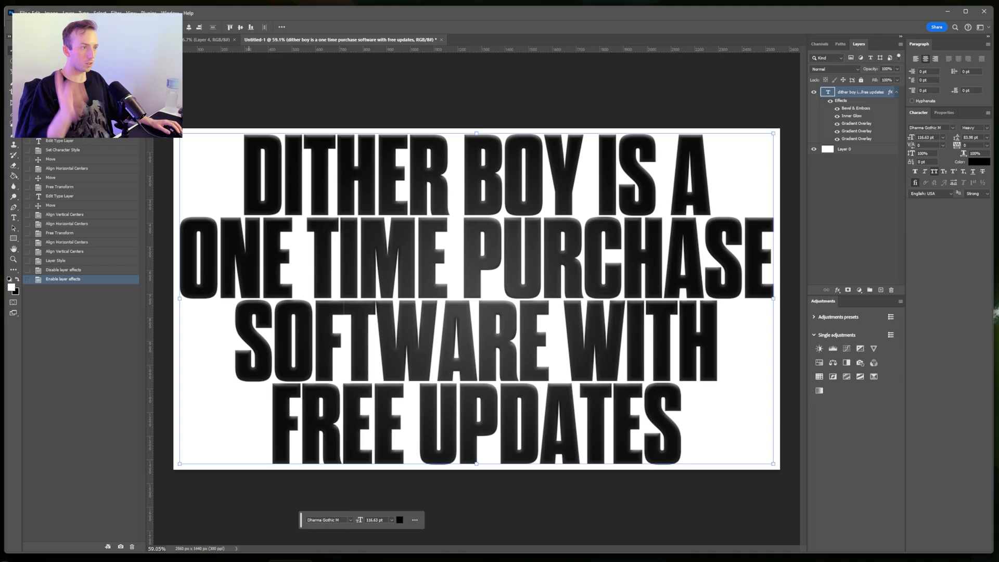
click(23, 13)
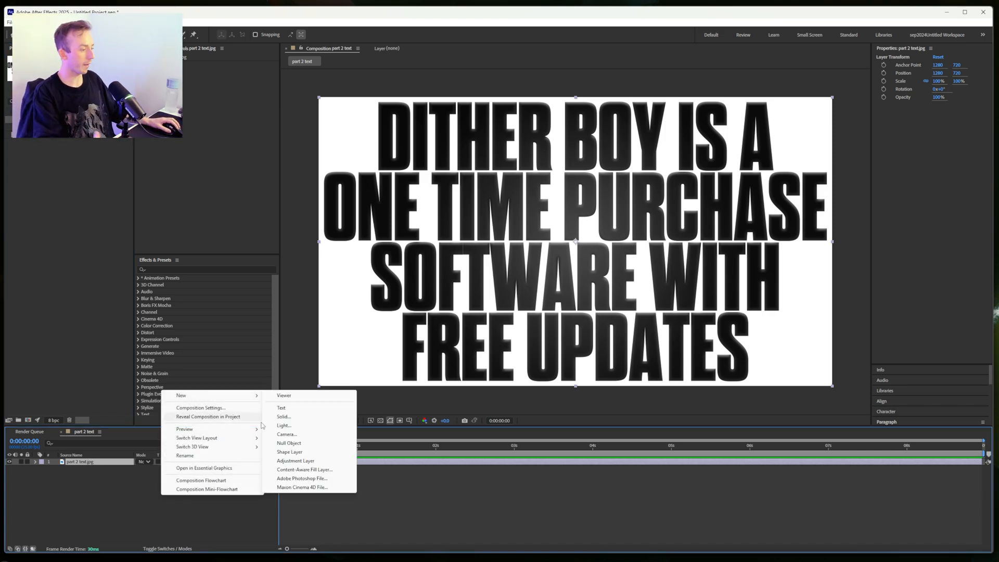
- Create a new adjustment layer and a black solid in the composition
click(295, 460)
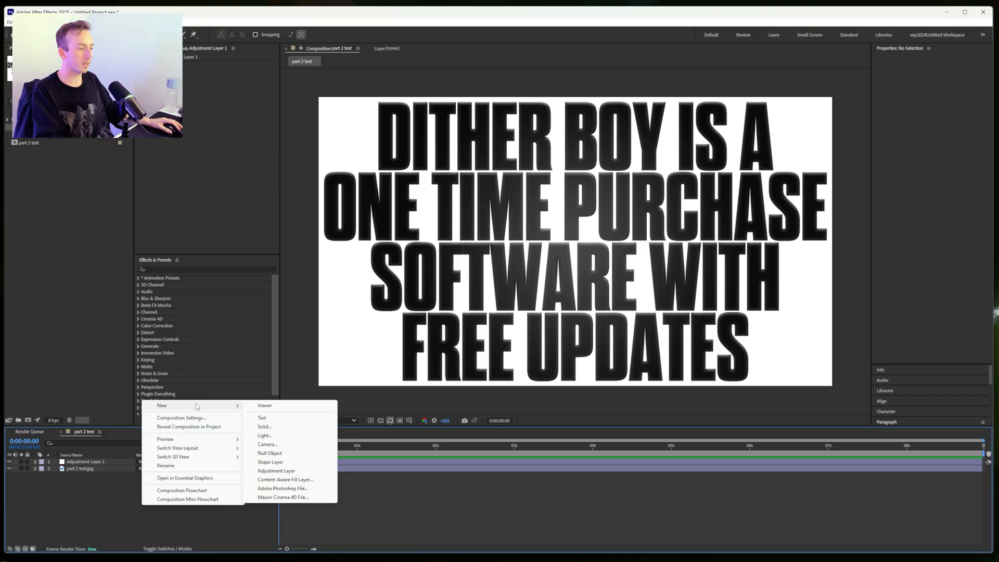
mouse_move(264, 436)
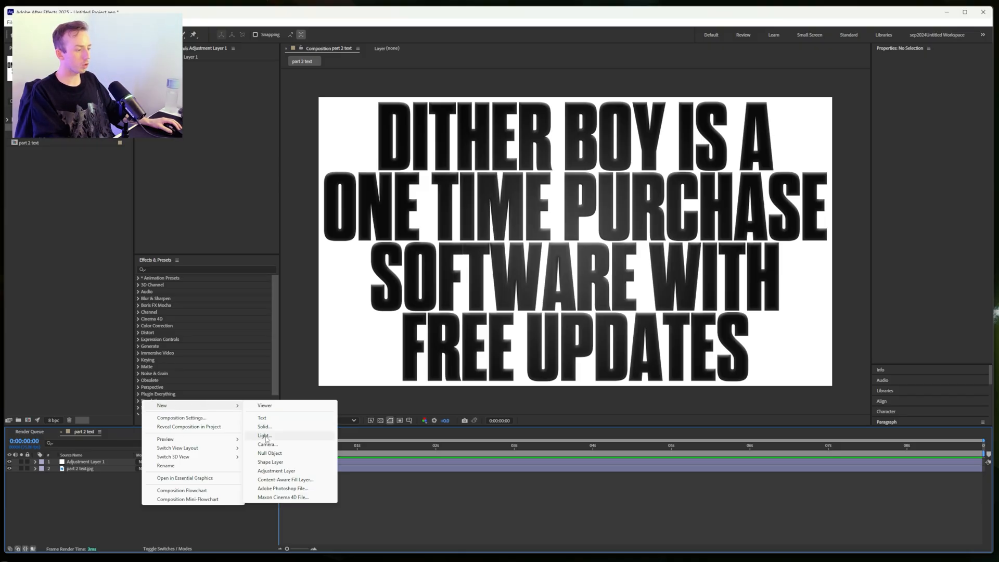
click(264, 426)
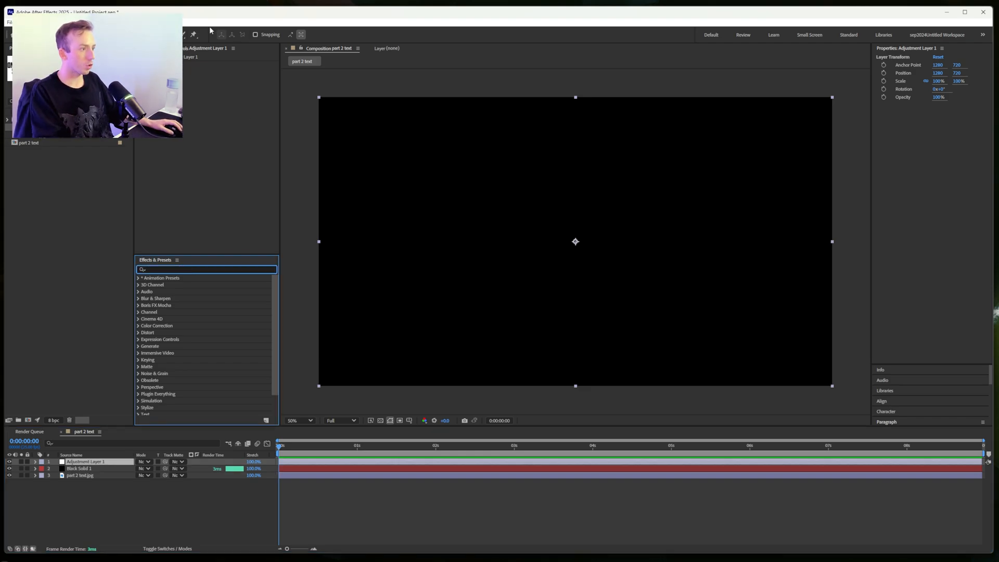
- Apply CC Snowfall to the adjustment layer, tuning flakes and wind into horizontal streaks
click(28, 21)
text(snow)
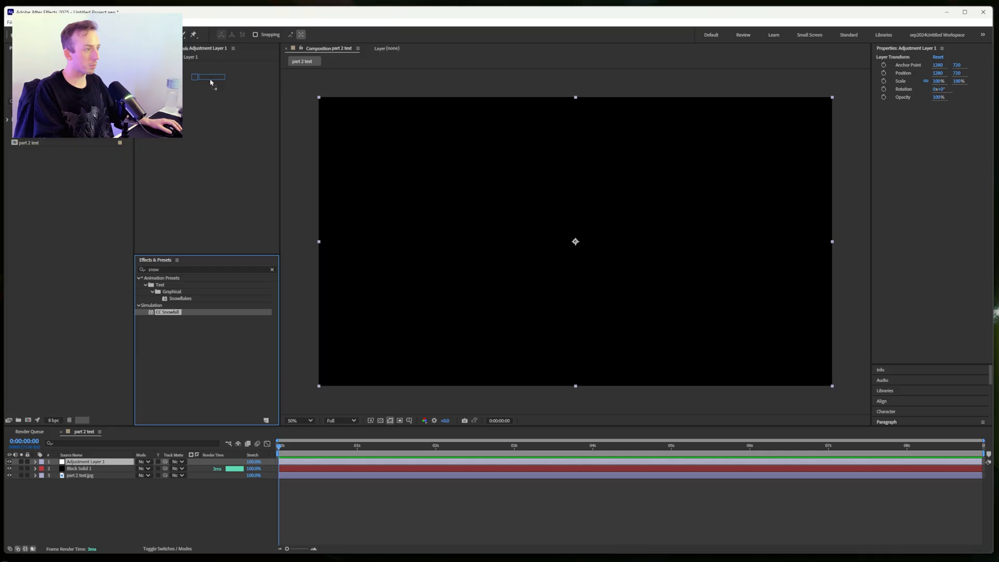
double_click(168, 312)
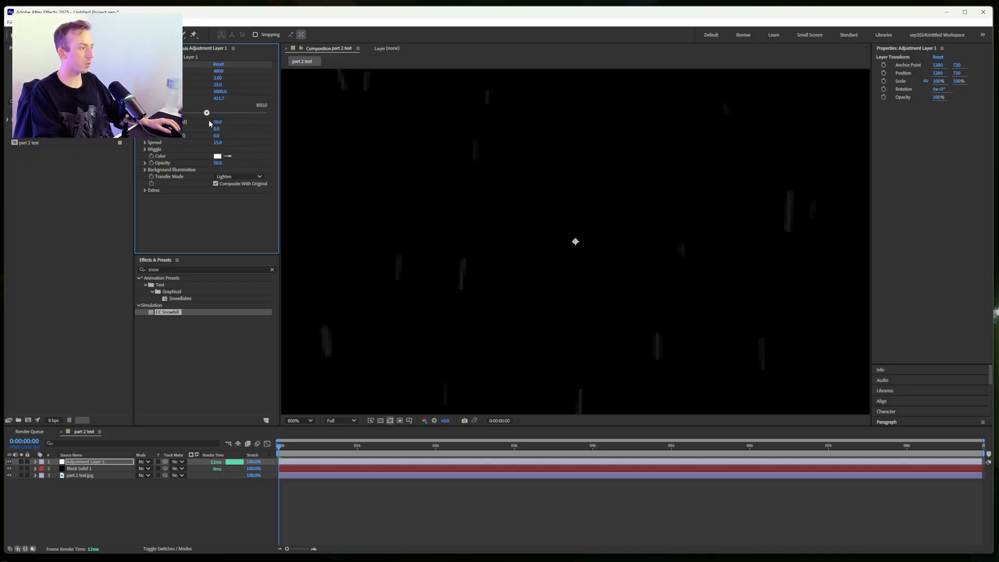
drag(206, 113, 183, 113)
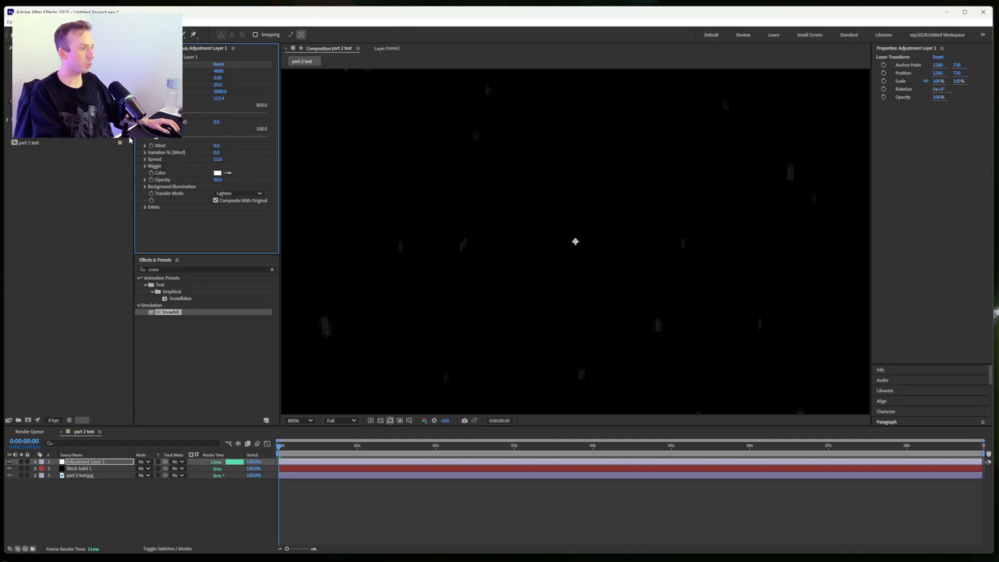
click(145, 187)
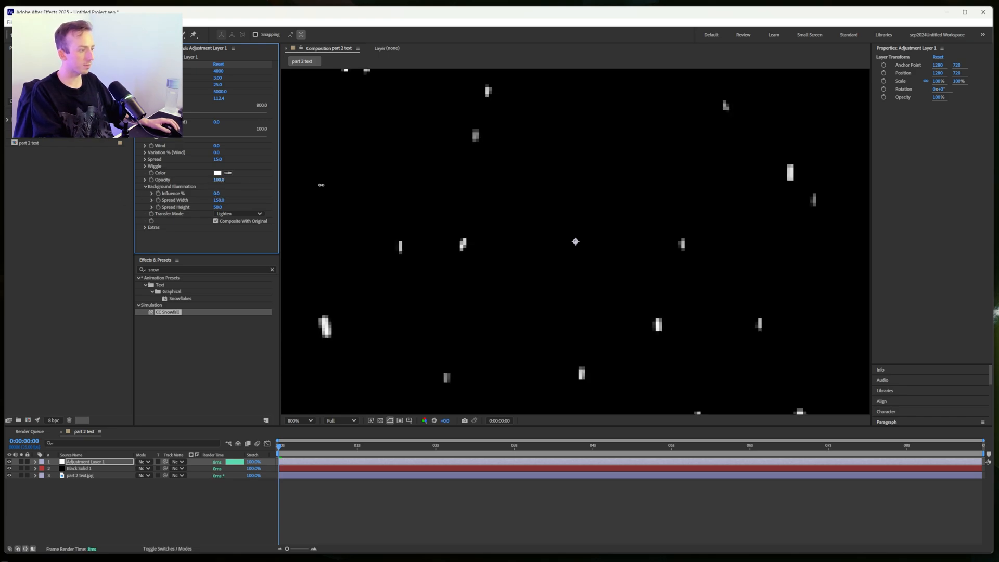
click(298, 420)
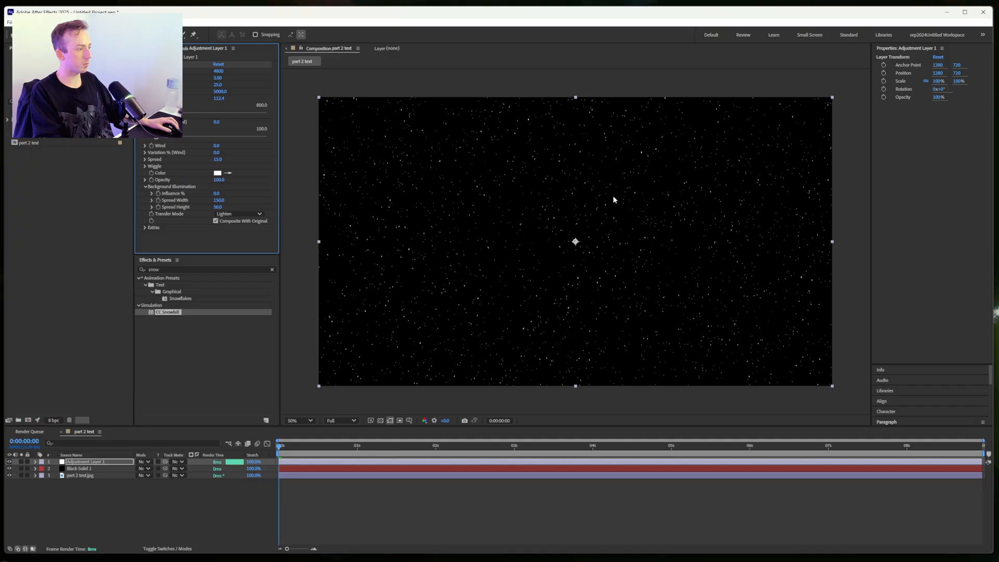
click(298, 420)
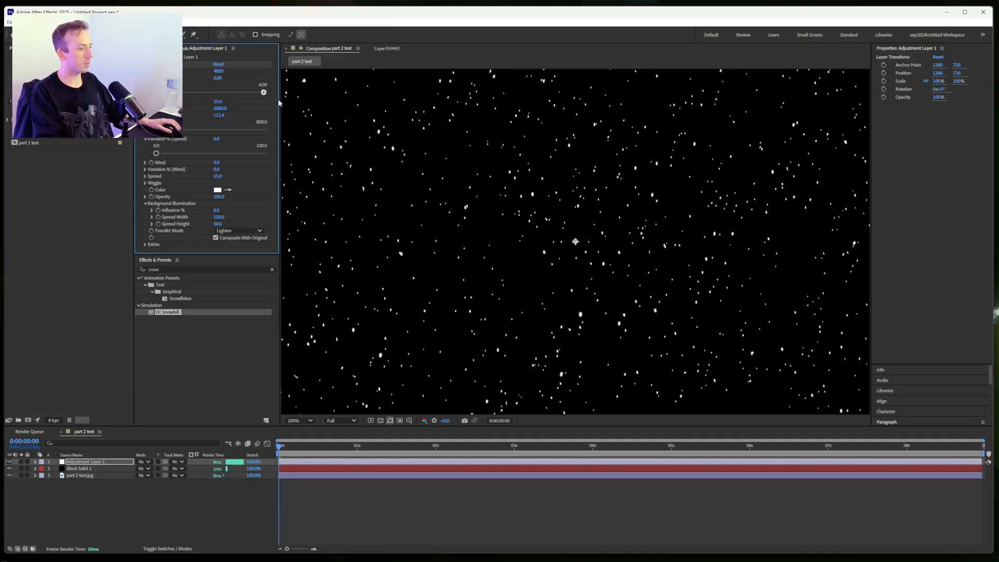
click(299, 445)
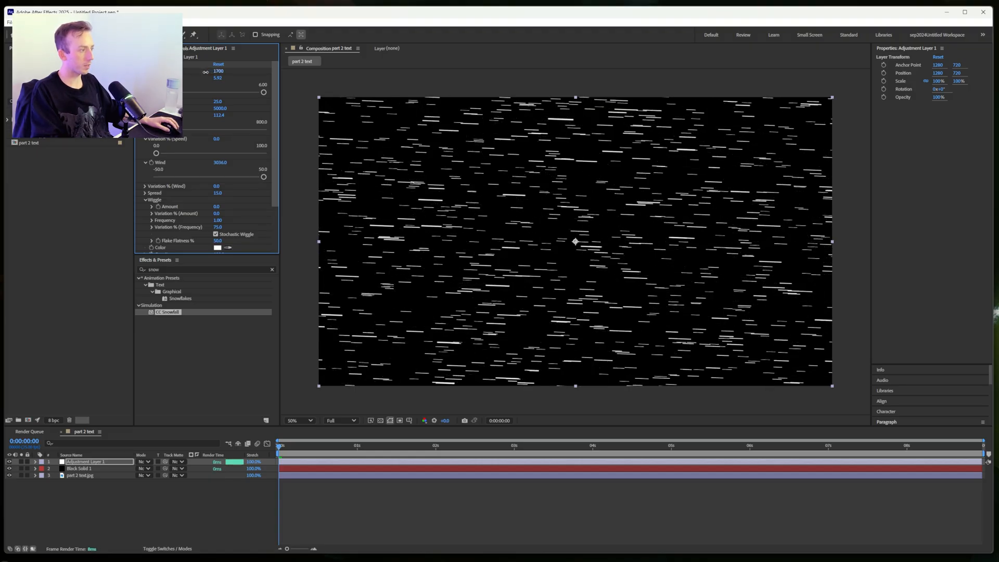
click(424, 445)
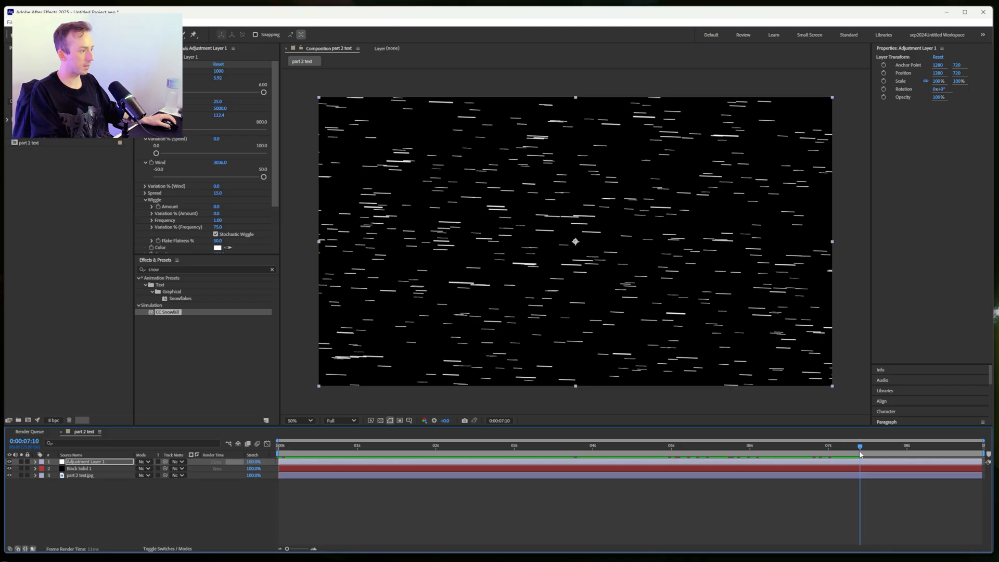
click(435, 454)
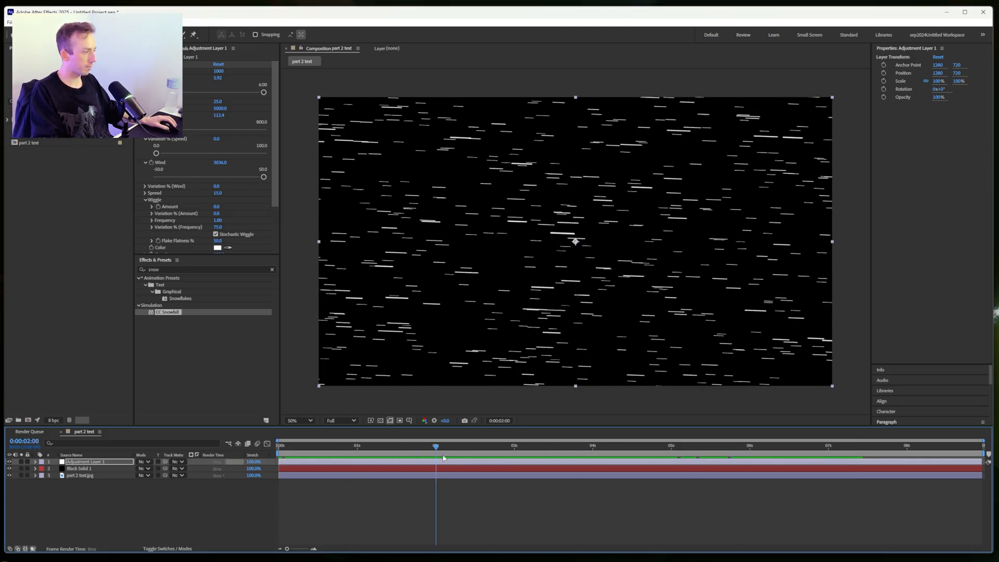
click(509, 446)
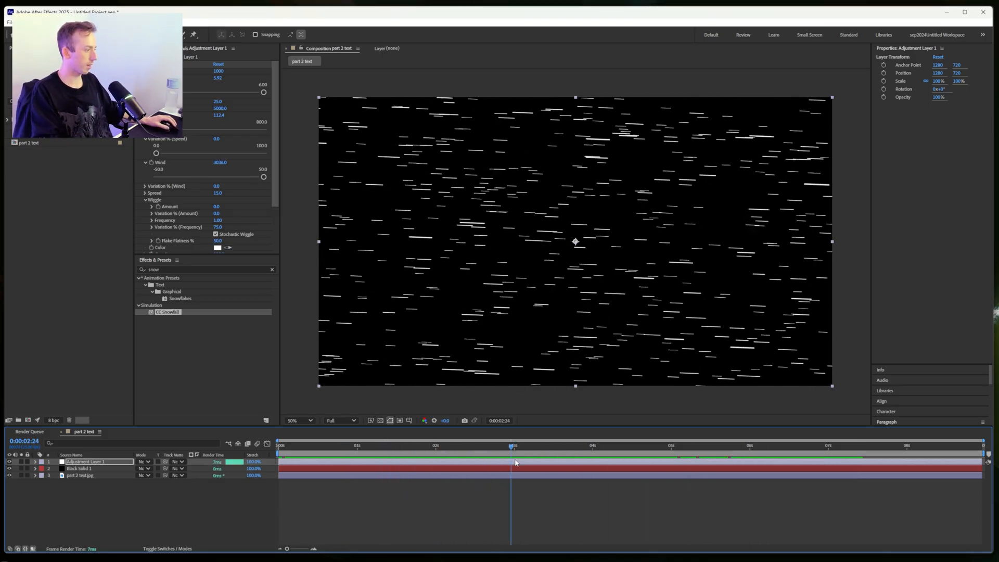
click(79, 468)
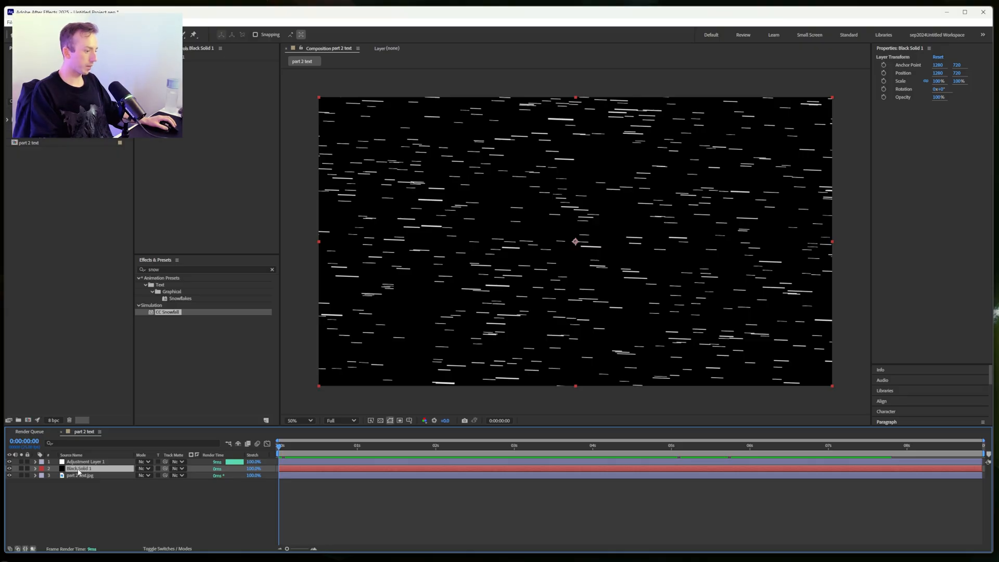
click(85, 461)
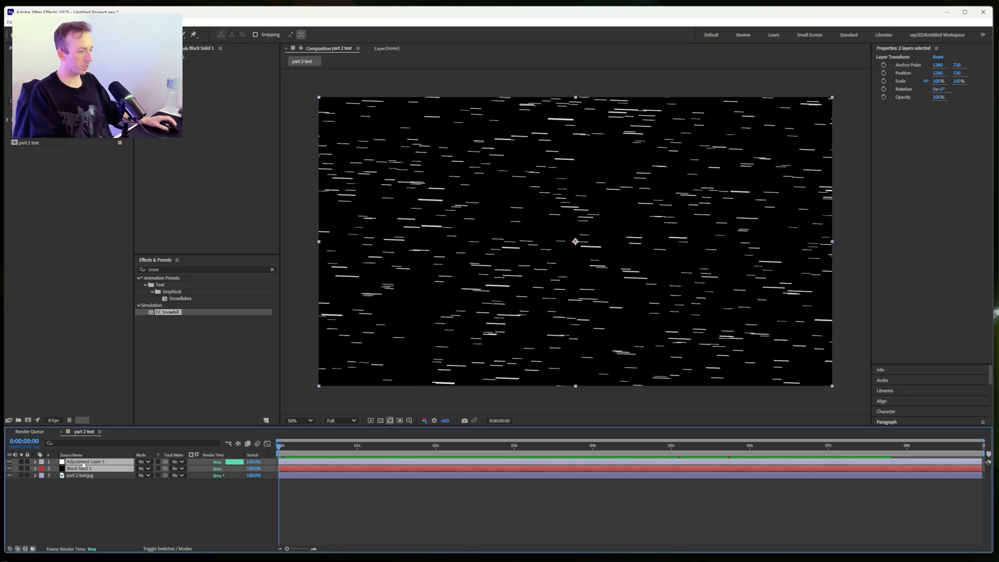
- Apply the Stylize Glow effect to the streak pre-comp layer
right_click(79, 468)
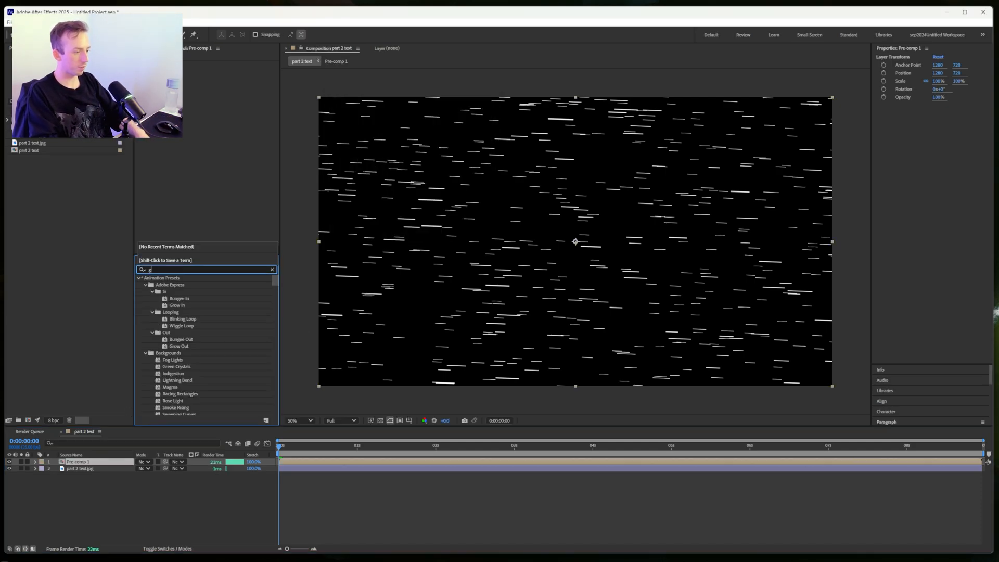
text(low)
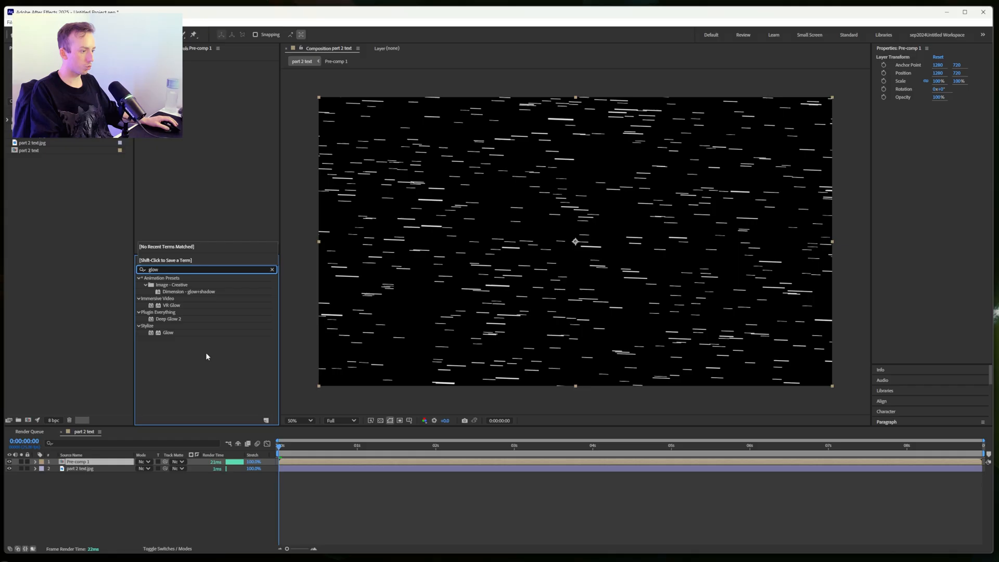
double_click(167, 331)
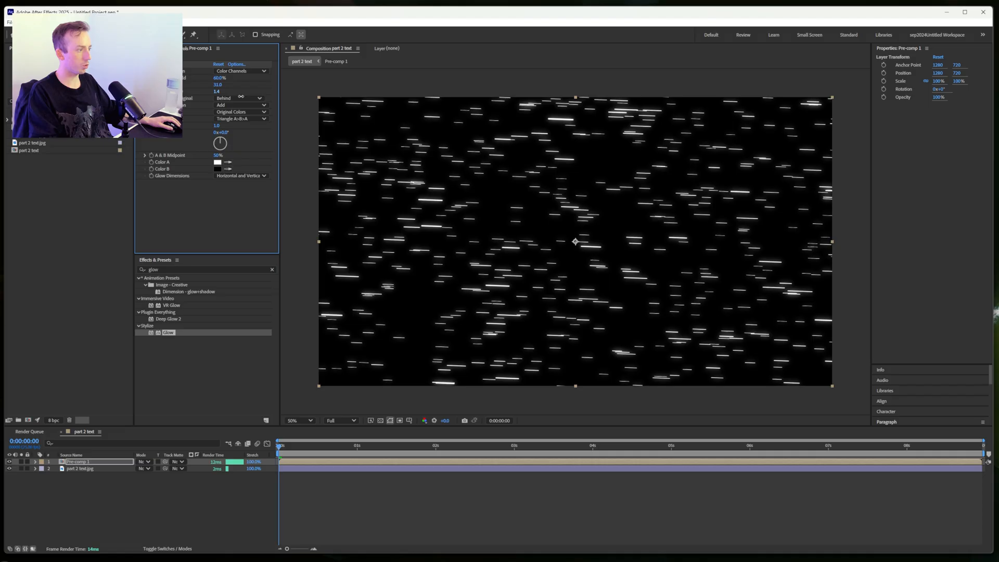
click(417, 445)
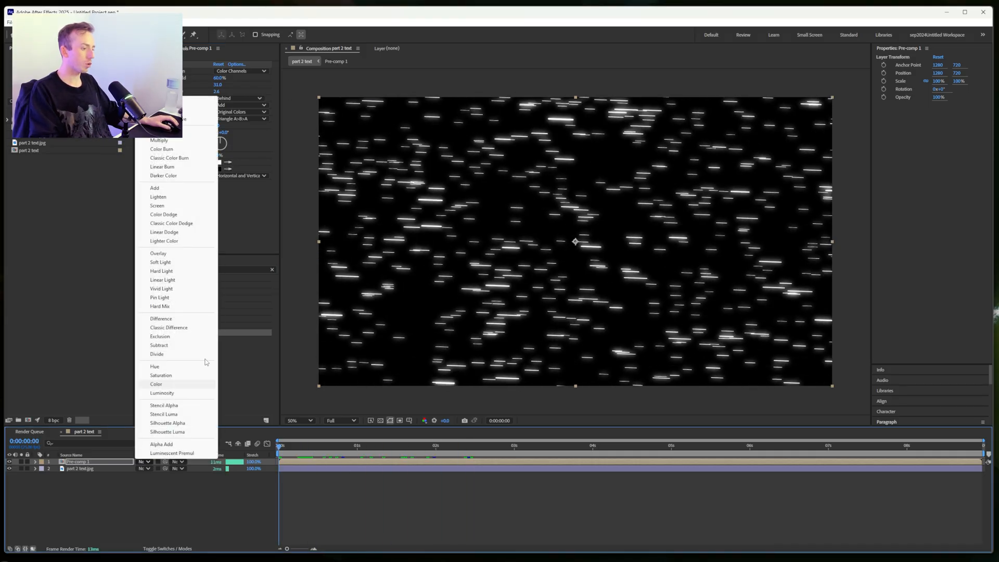
- Set the streak pre-comp's blend mode to Screen, then switch it to Overlay
click(162, 318)
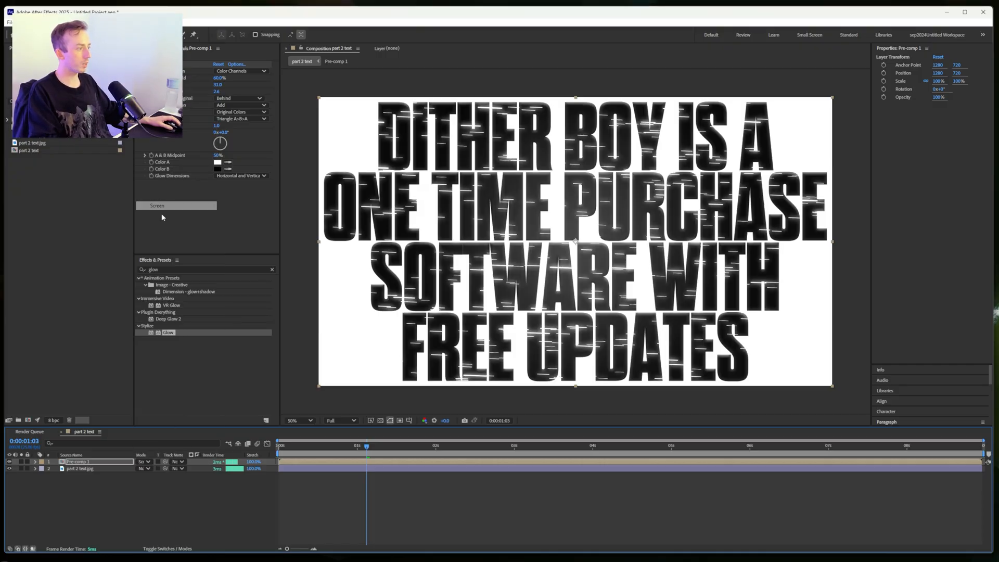
click(156, 205)
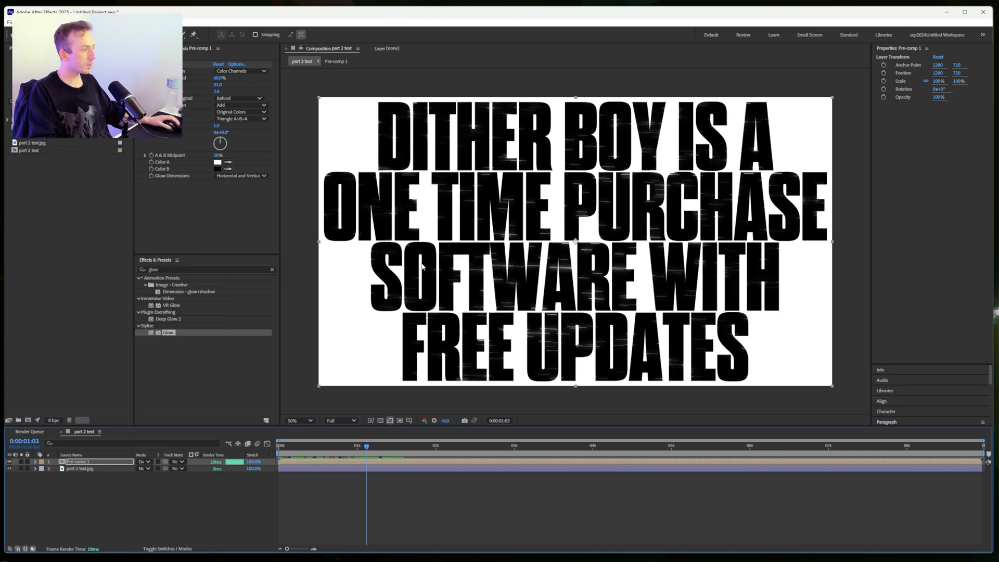
click(241, 105)
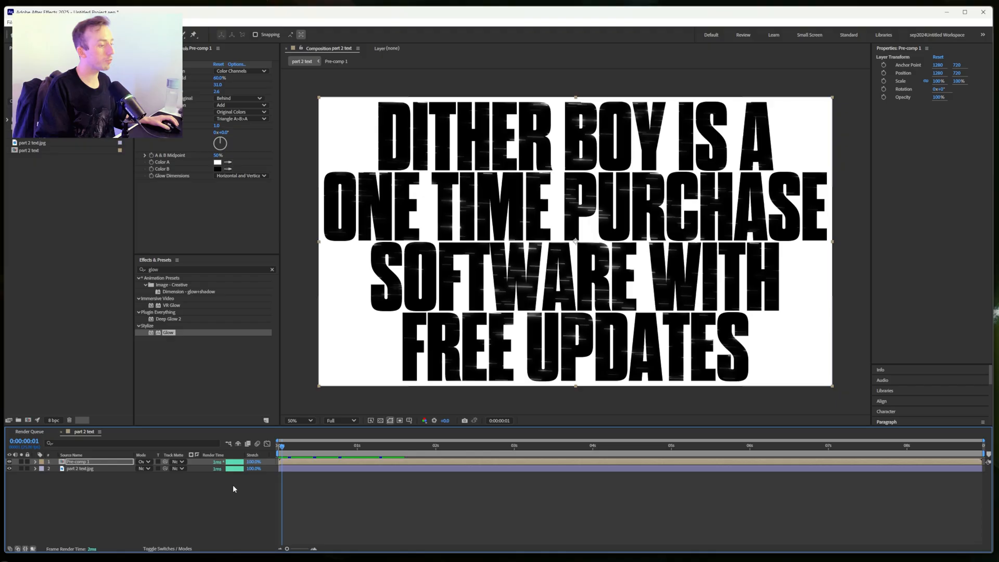
click(318, 444)
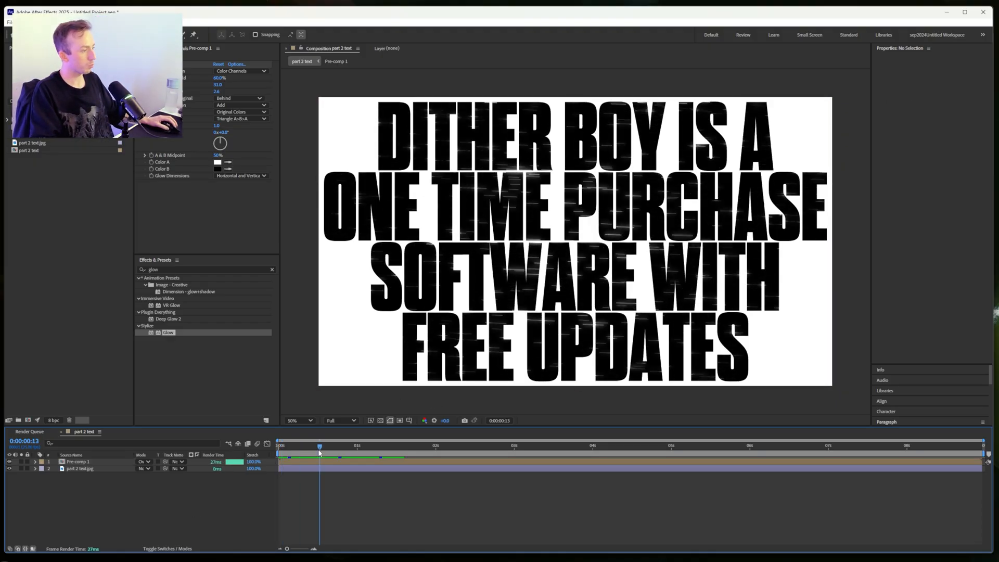
mouse_move(320, 452)
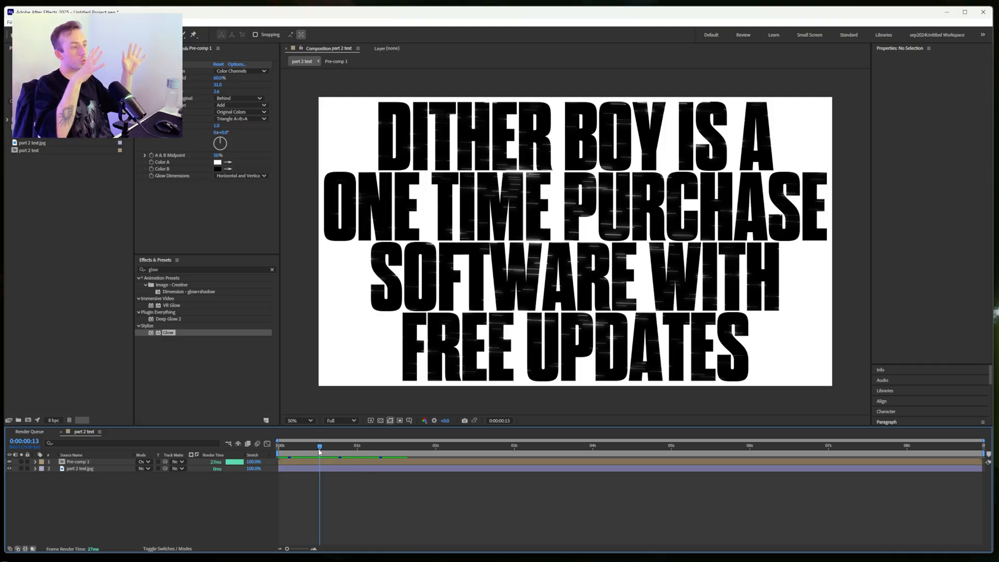
click(526, 445)
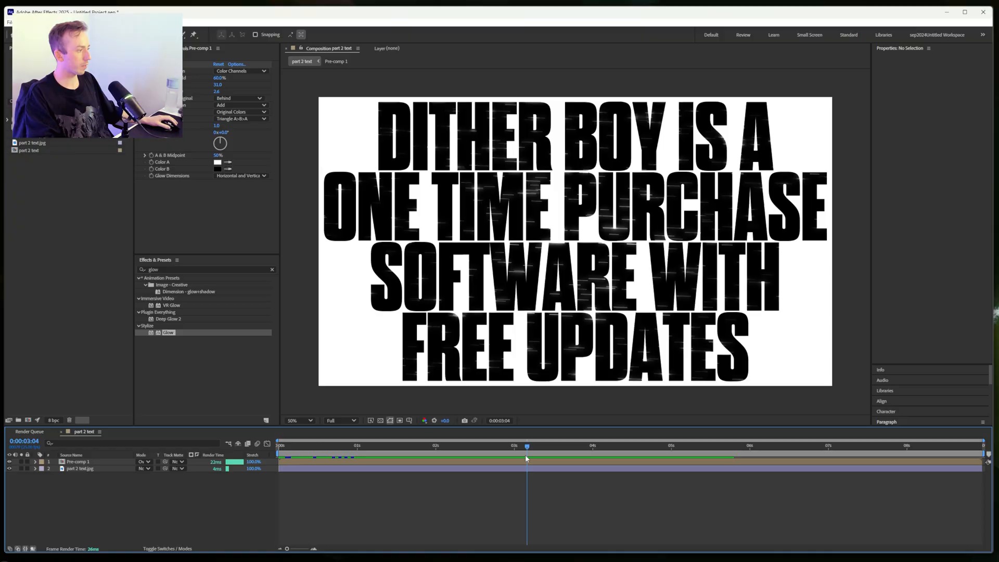
- Inside Pre-comp 1, shrink the CC Snowfall flakes and add a wiggle expression to Wiggle Amount
click(336, 60)
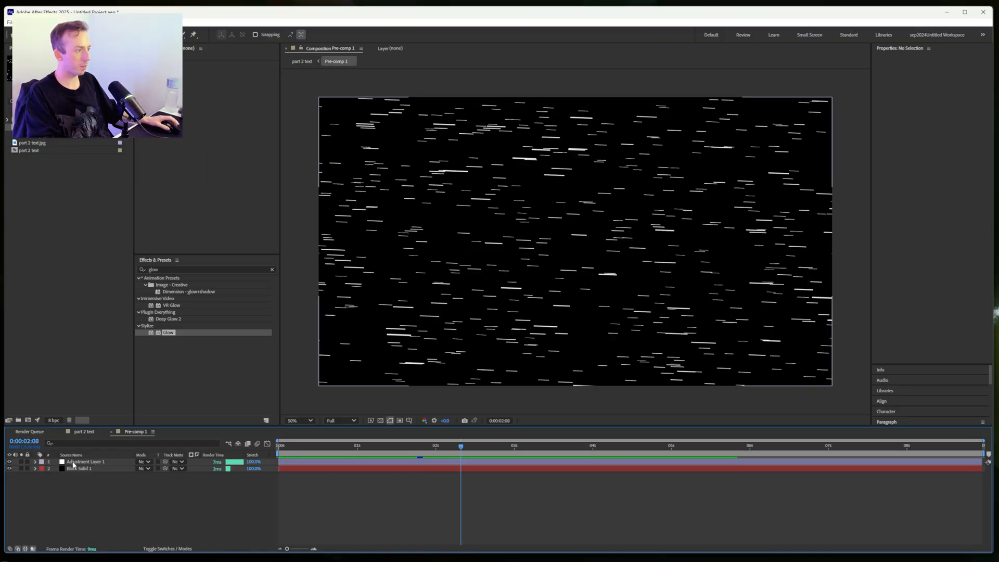
click(85, 462)
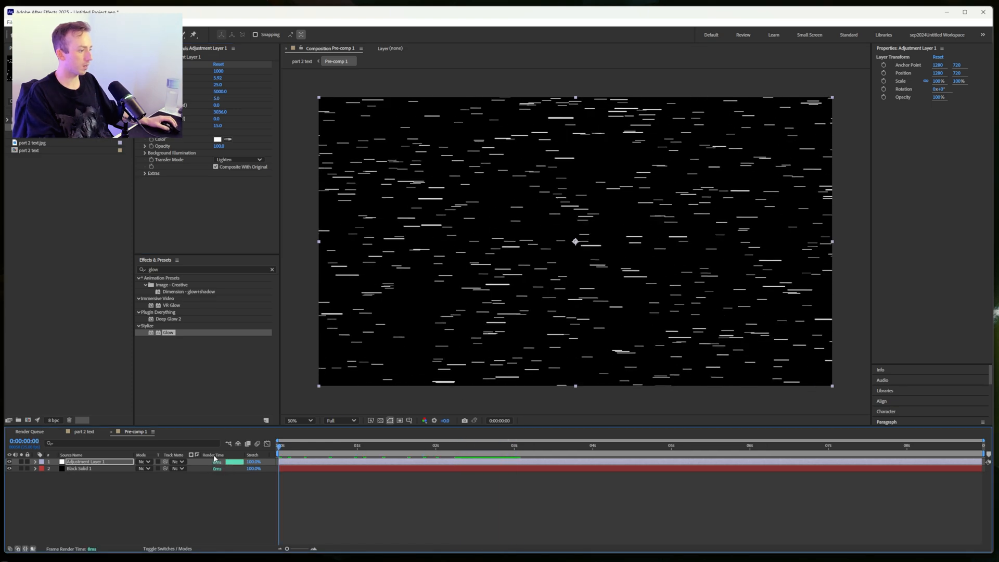
click(379, 445)
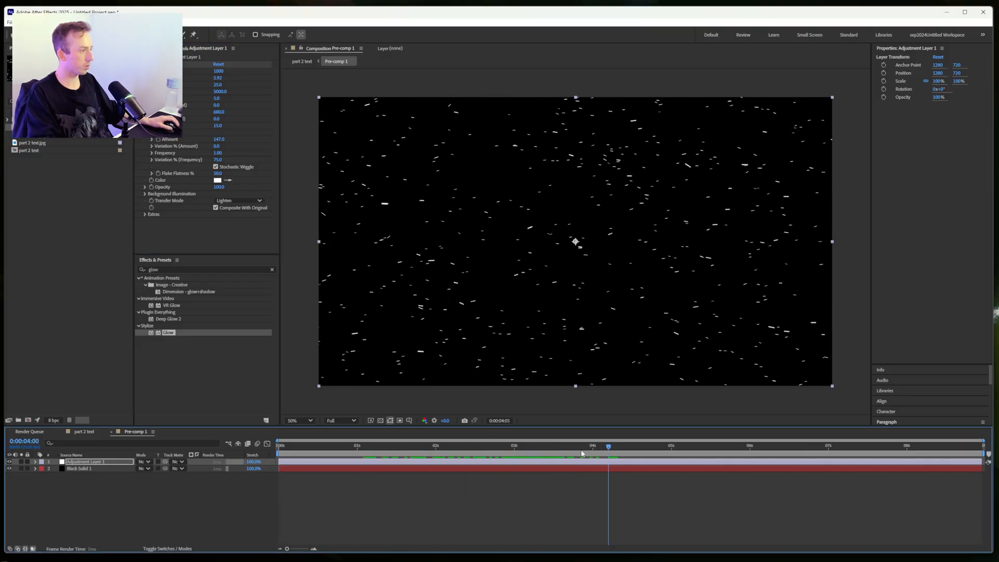
click(459, 446)
text(wiggle()
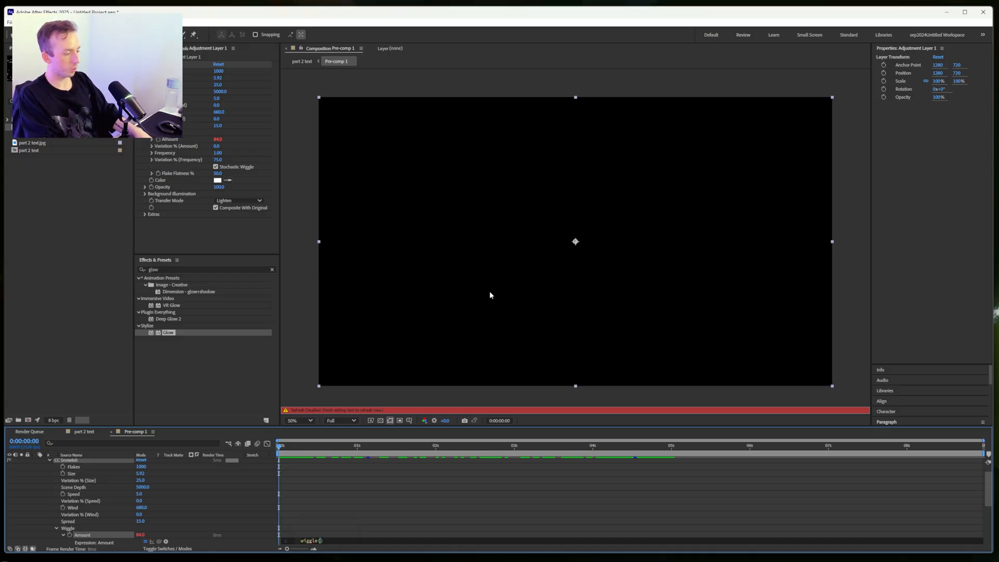
text(1,)
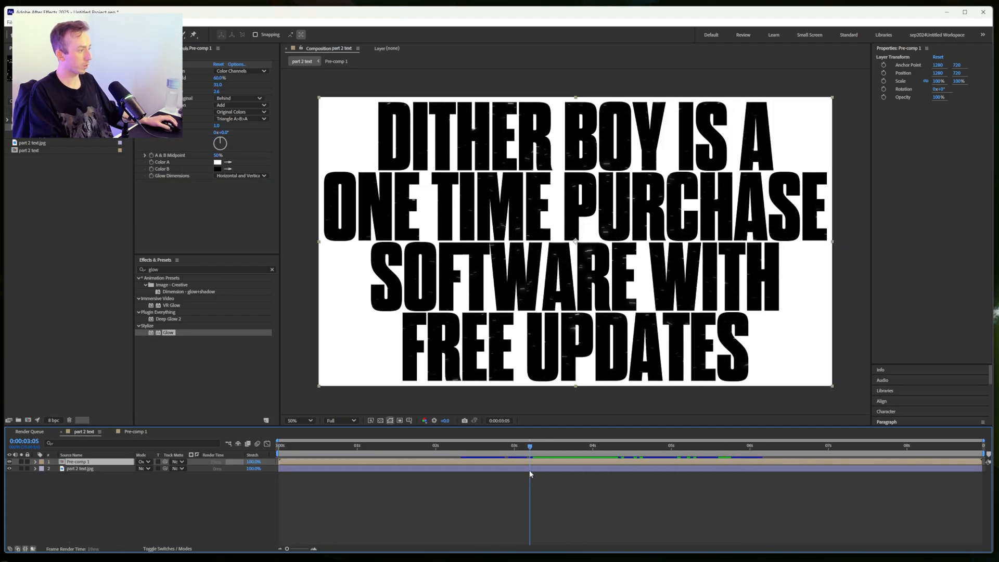
- Add an adjustment layer with inverted, high-contrast Turbulent Noise and wiggle(1,180) on Evolution
click(424, 444)
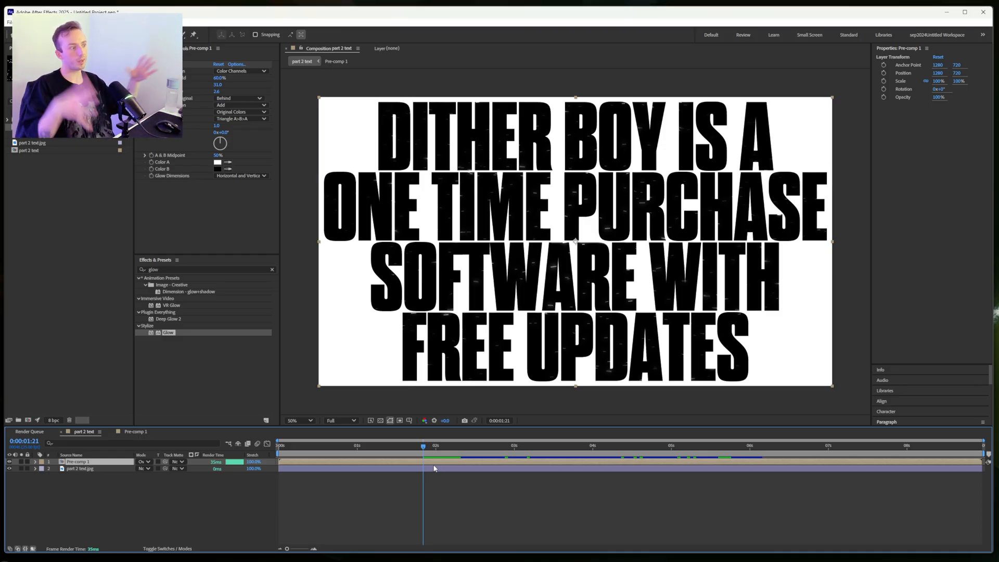
click(454, 444)
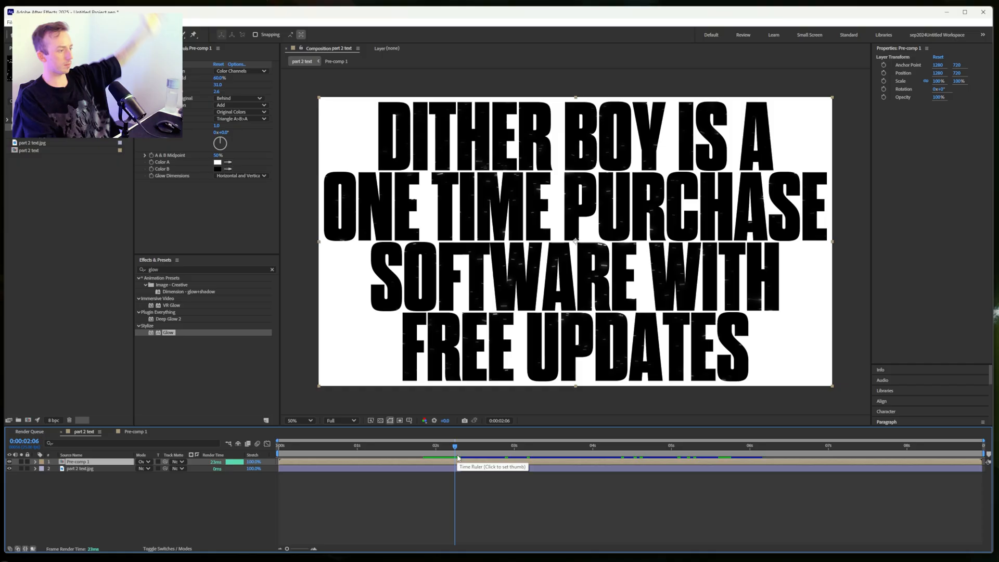
right_click(128, 468)
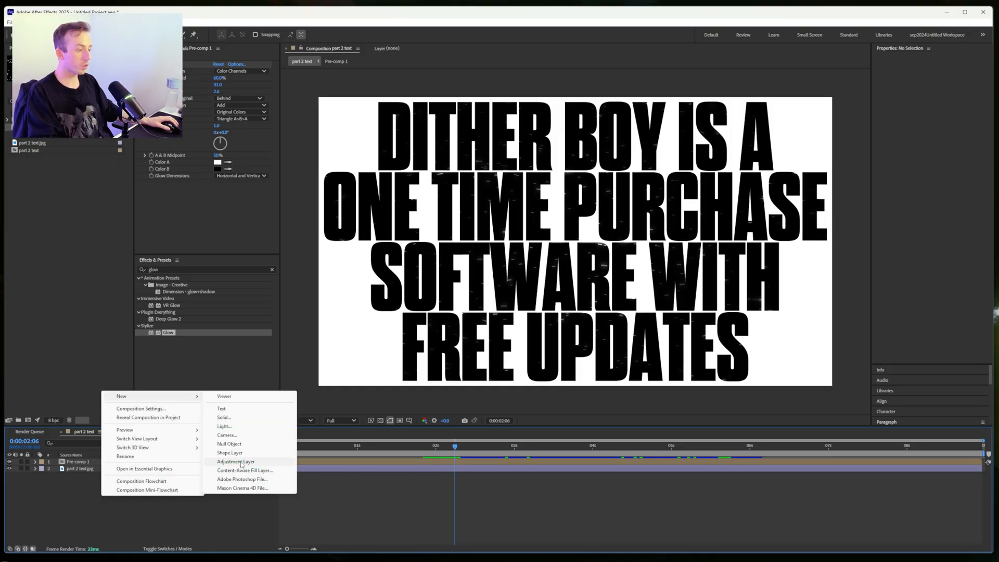
click(236, 461)
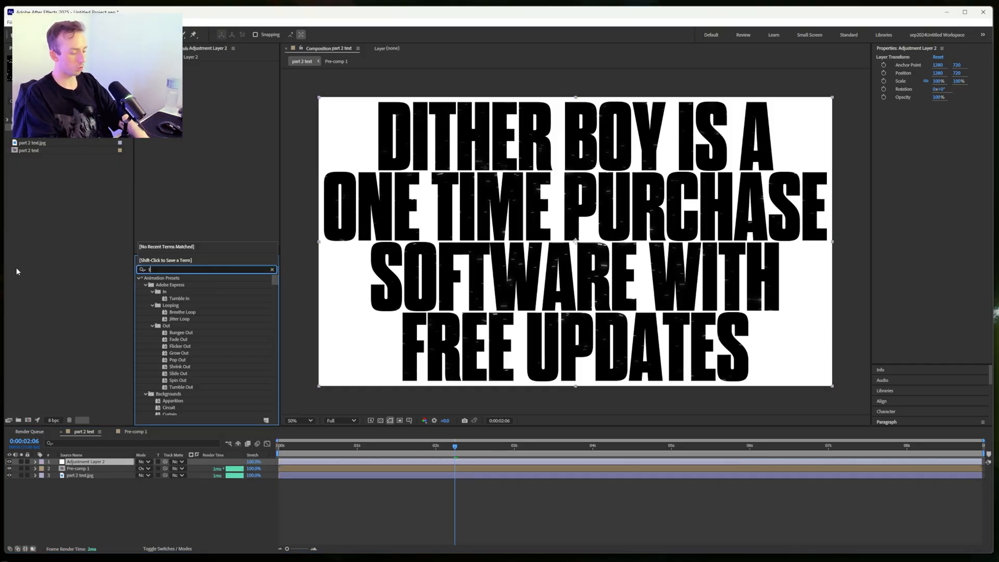
text(urb)
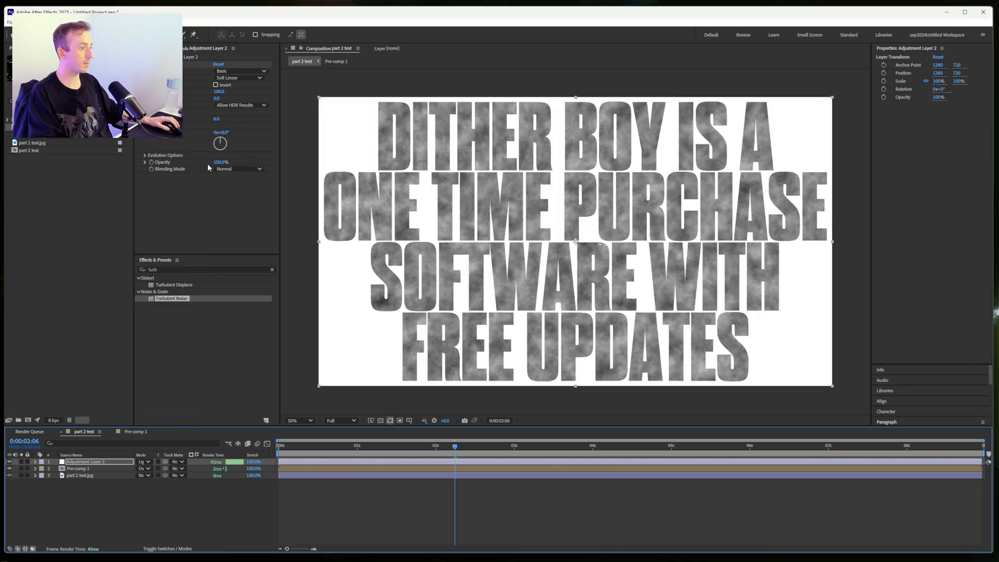
drag(221, 162, 190, 161)
text(wiggle(1,100))
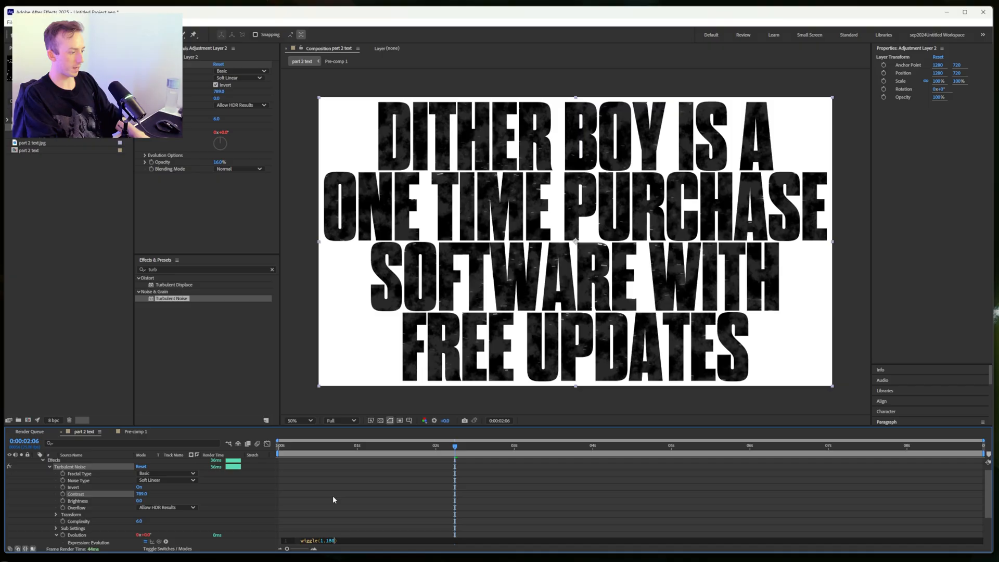
click(557, 446)
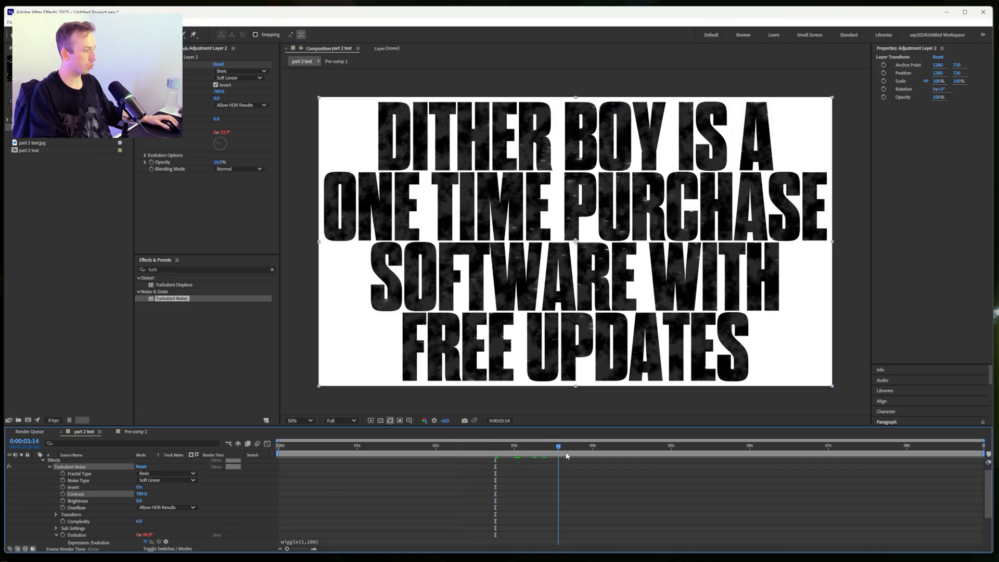
click(379, 445)
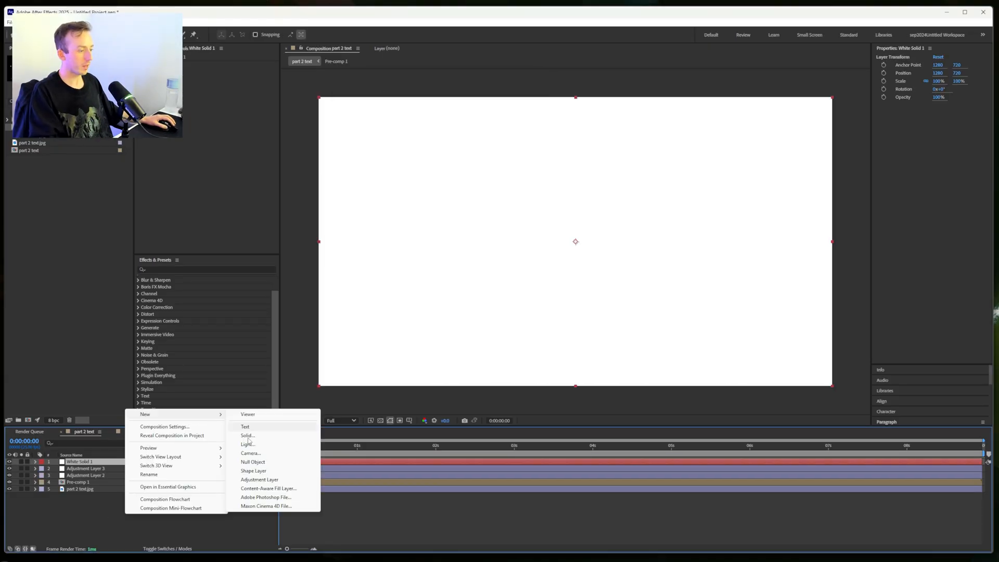
- Add an adjustment layer with black CC Snowfall flakes, Composite transfer mode and adjusted size
click(259, 479)
text(snow)
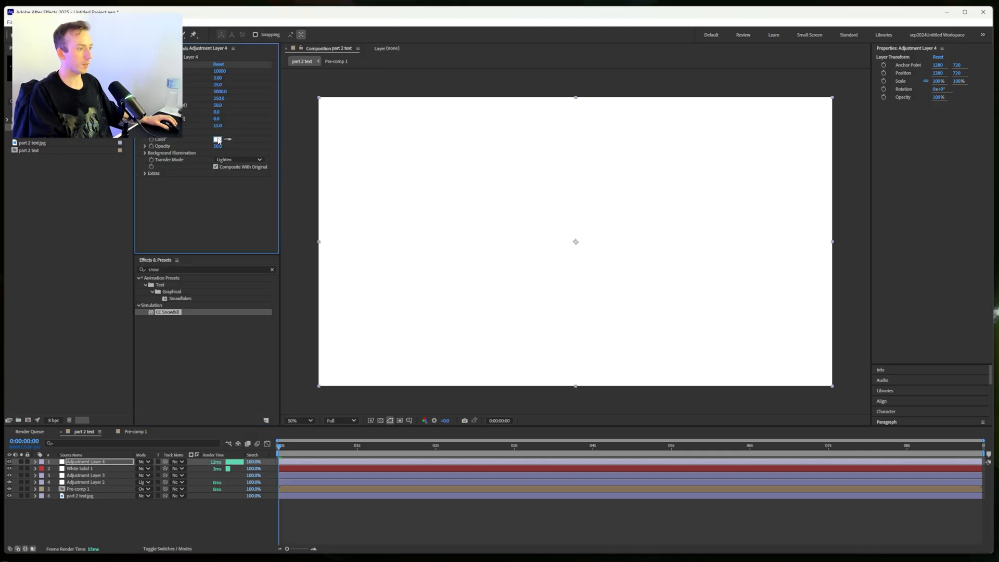
click(216, 138)
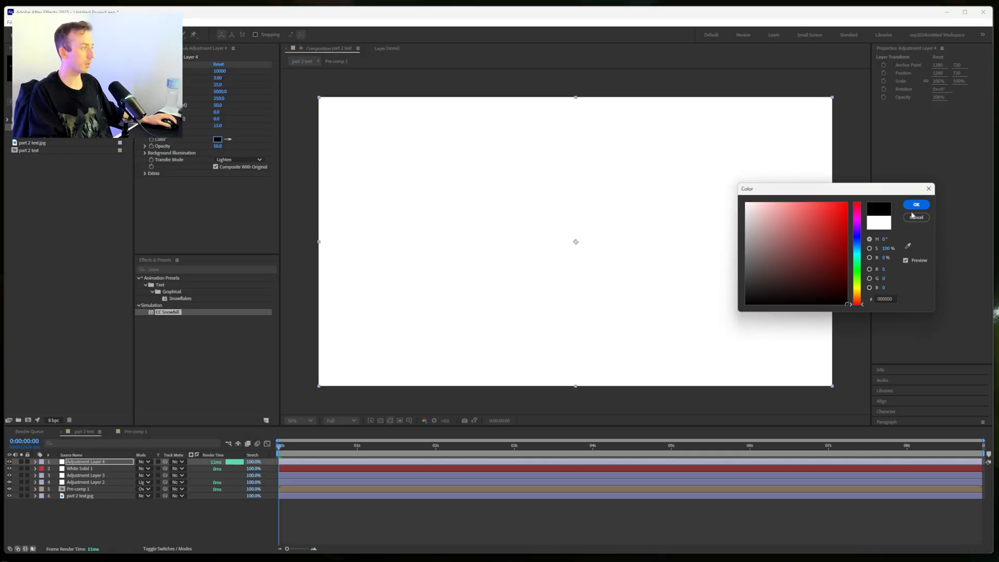
click(916, 204)
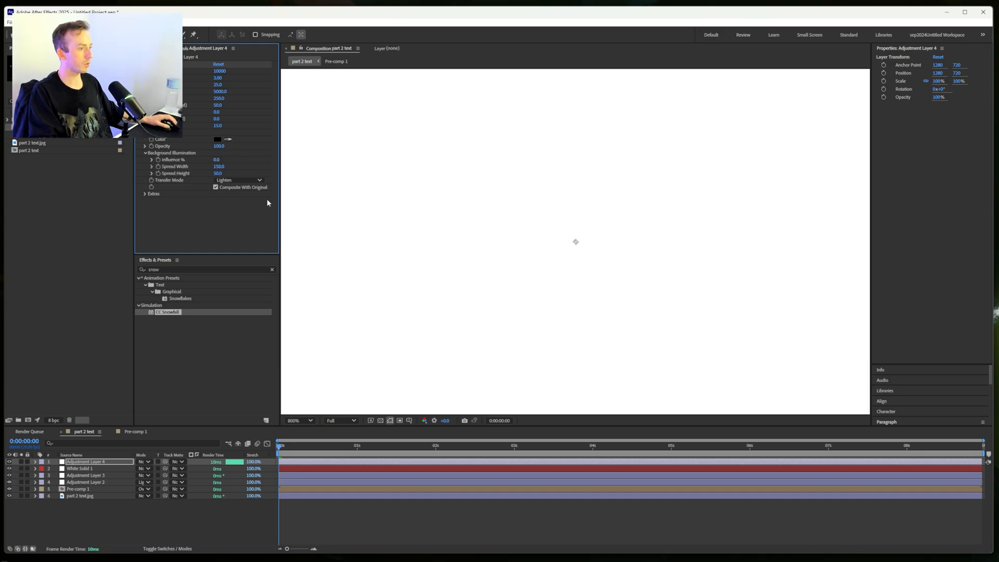
click(238, 179)
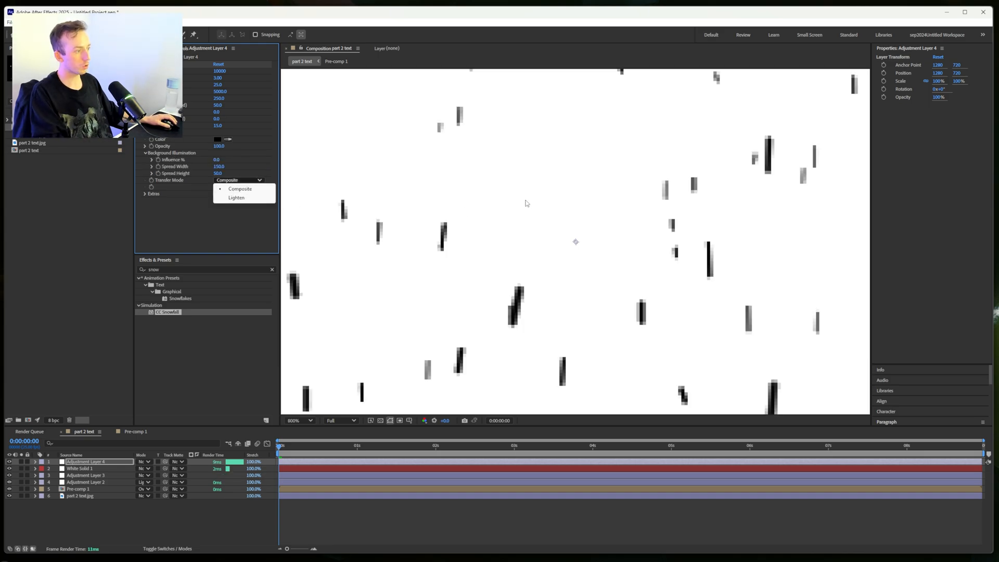
click(240, 197)
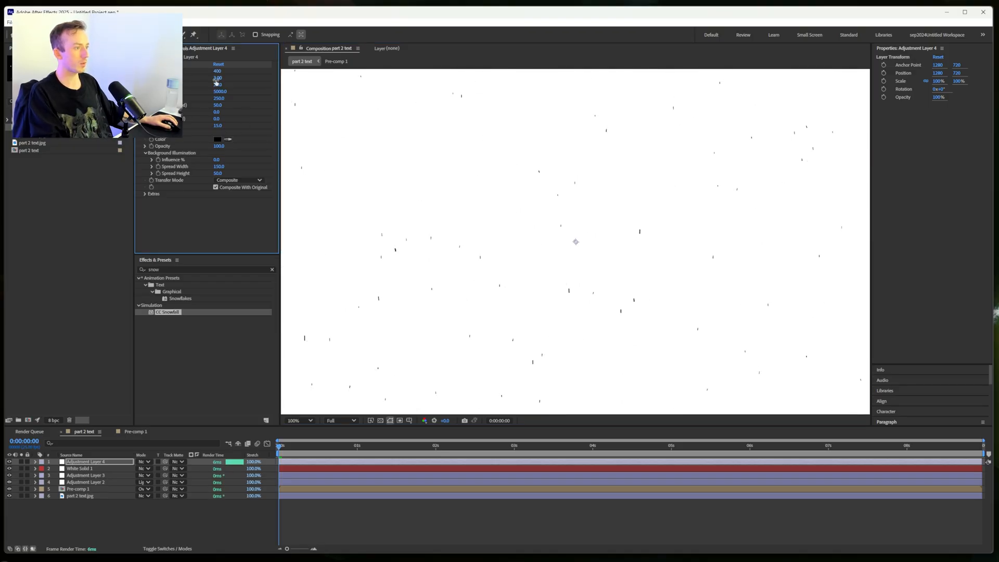
click(218, 77)
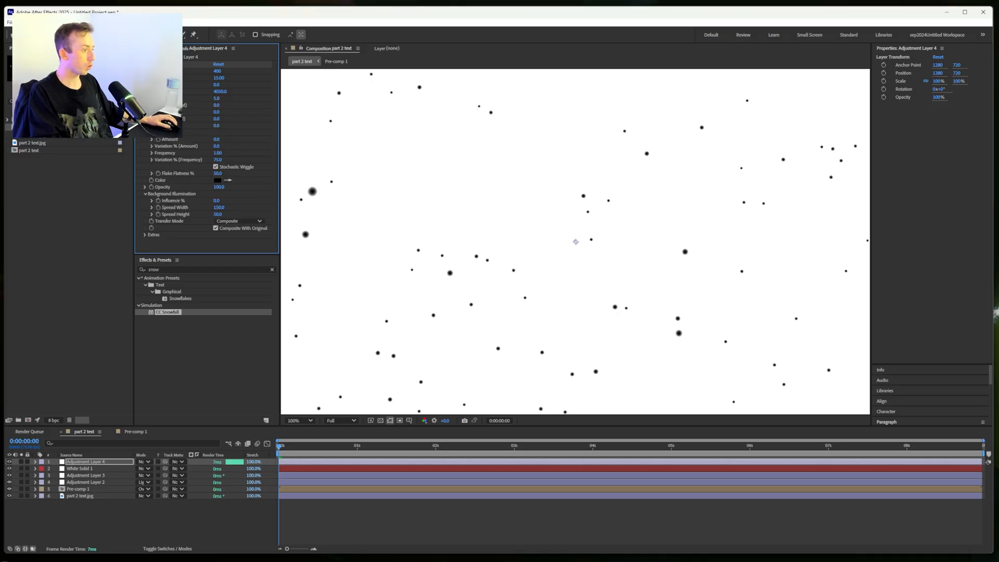
click(535, 446)
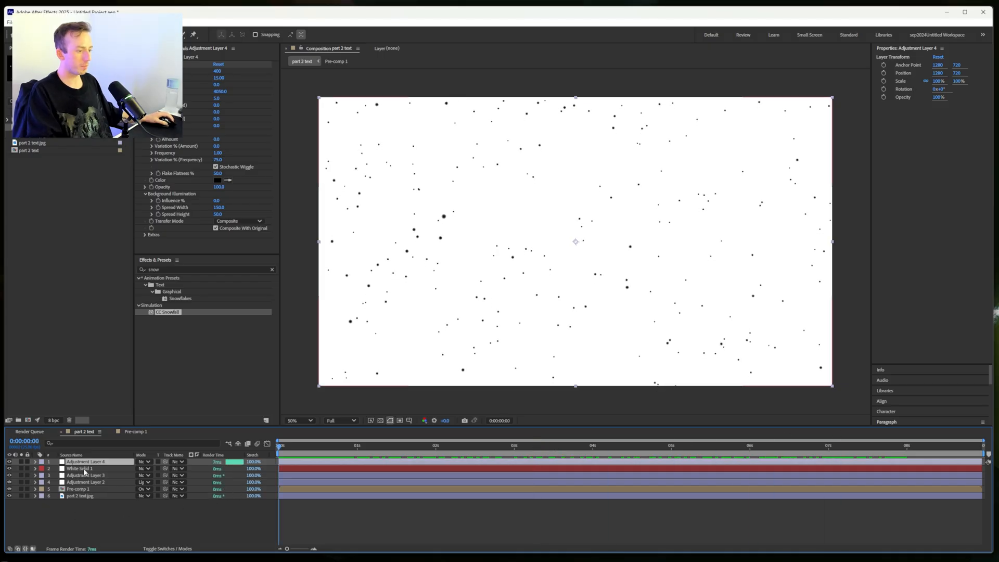
- Pre-compose the white solid and snow adjustment layer into Pre-comp 2, set to Divide
click(79, 468)
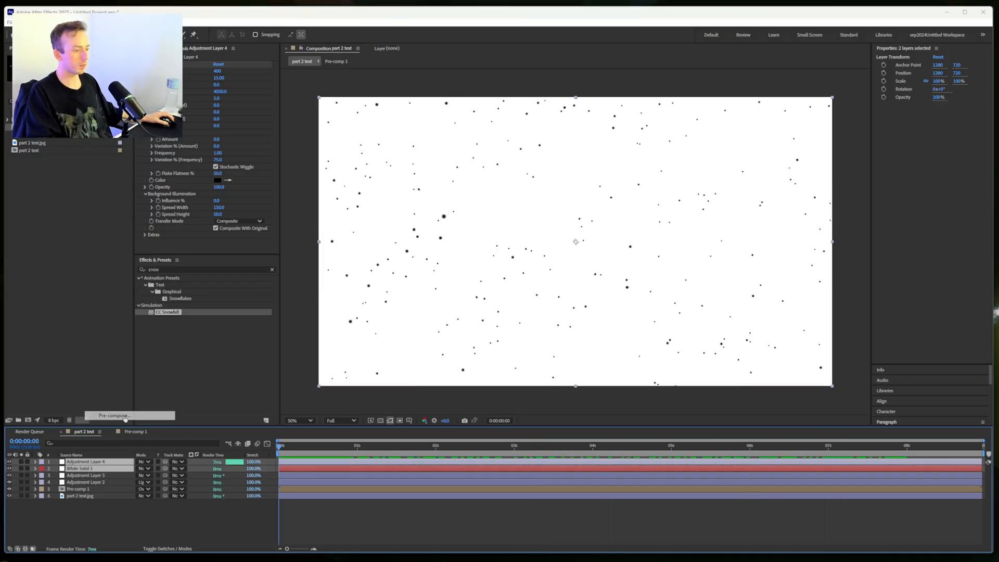
click(113, 414)
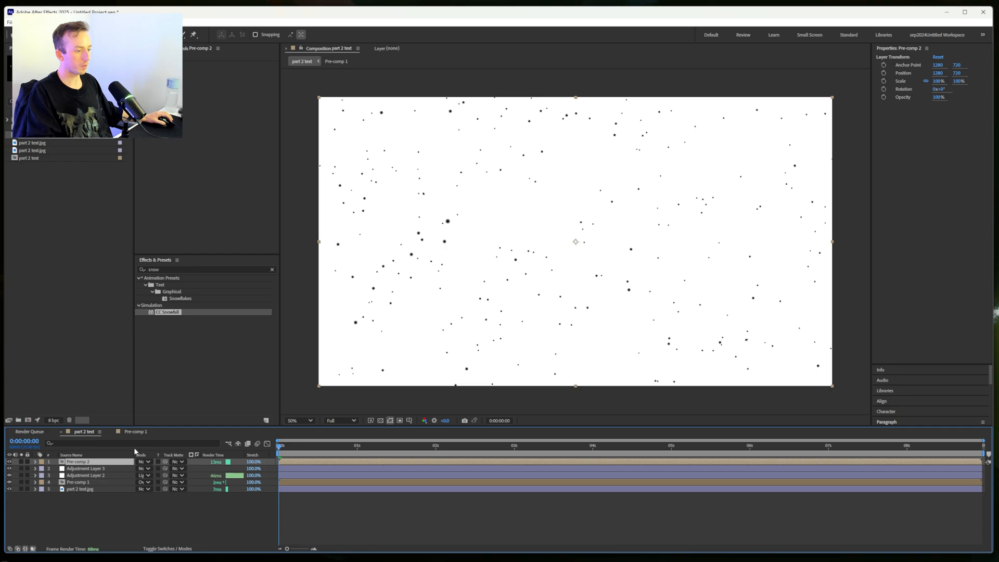
click(143, 461)
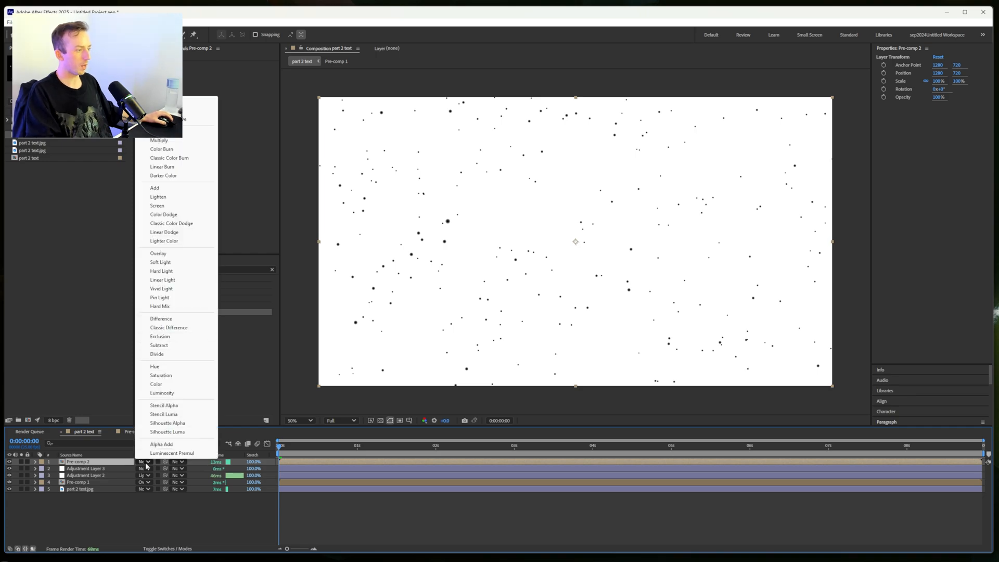
mouse_move(165, 355)
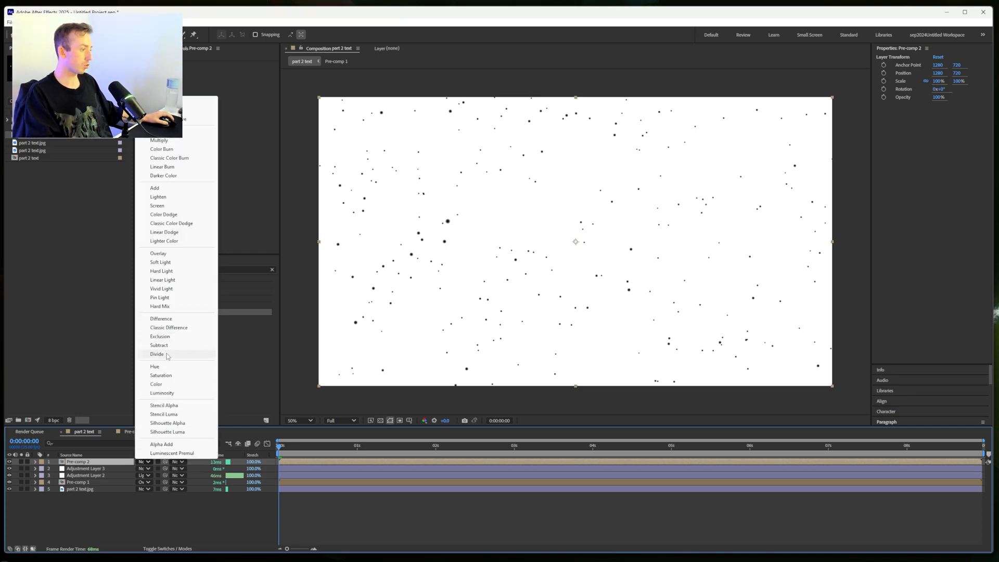
click(157, 354)
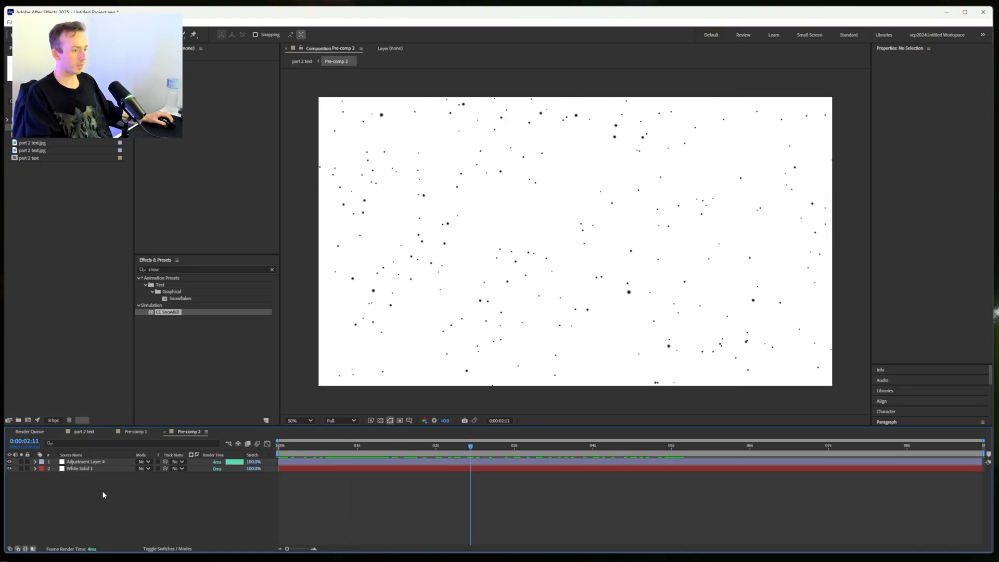
- Inside Pre-comp 2, lower the CC Snowfall flake count to thin the specks
click(85, 462)
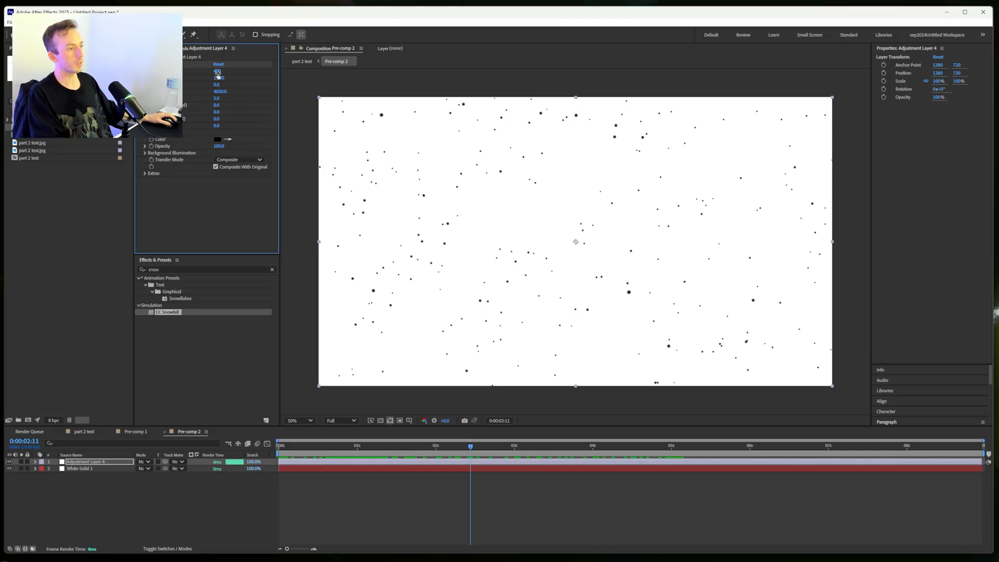
click(218, 71)
text(2800)
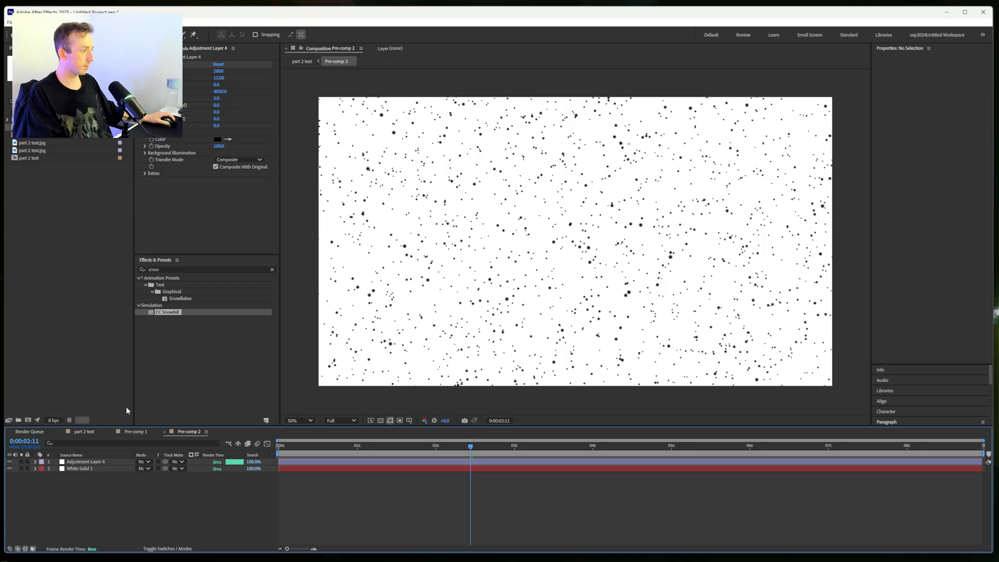
click(84, 461)
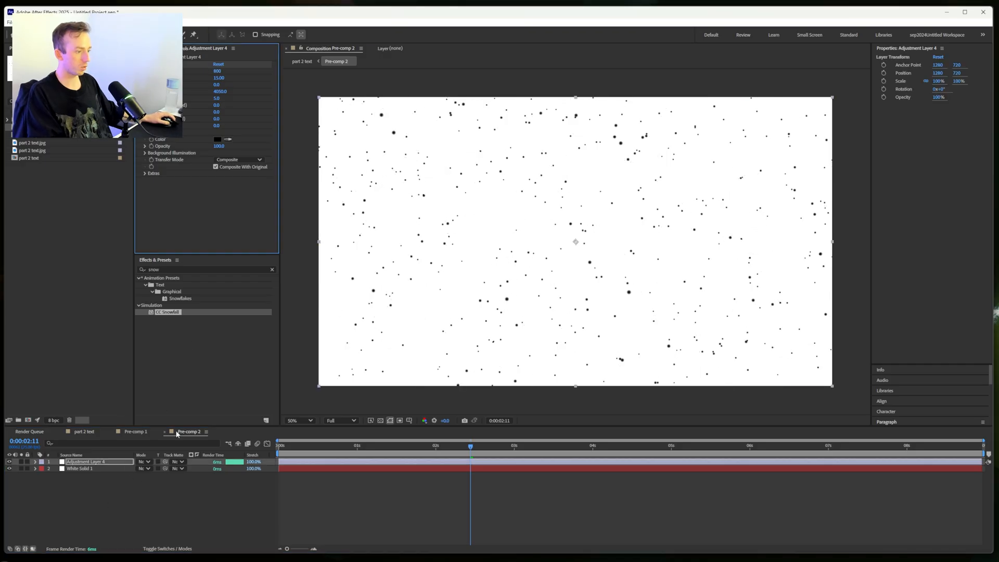
- Back in the part 2 text comp, reset Pre-comp 2 scale to 100% and test playback
click(85, 431)
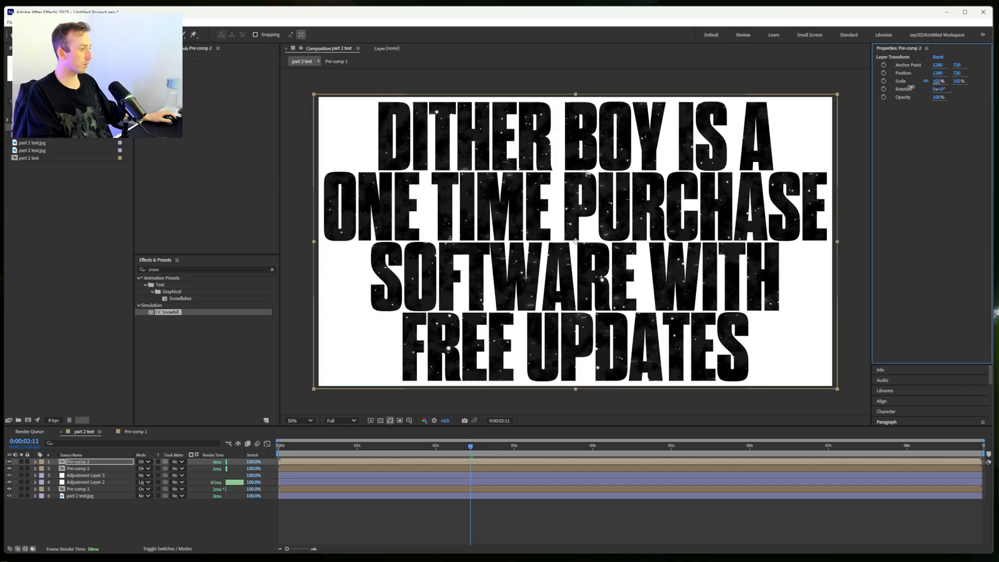
click(322, 445)
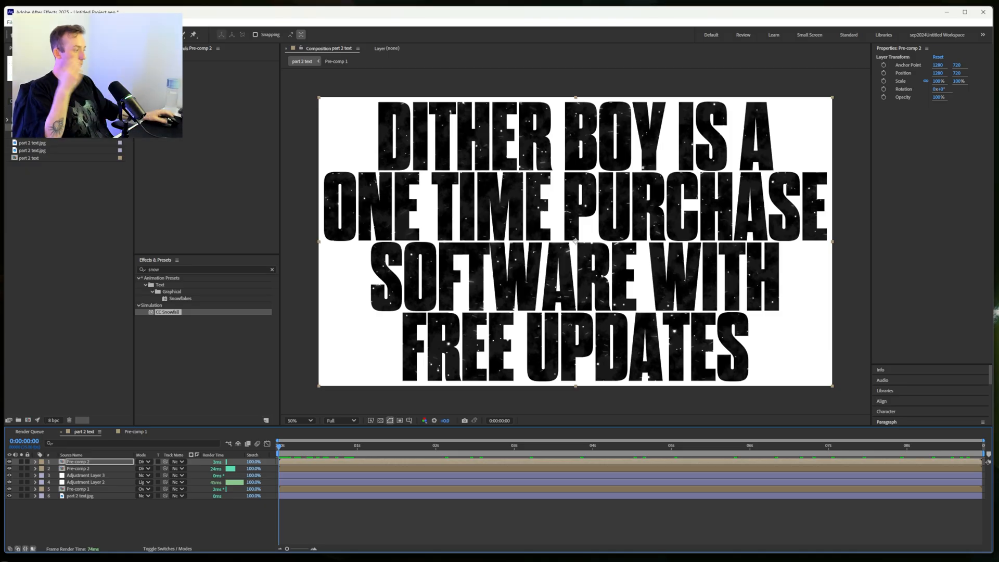
click(334, 445)
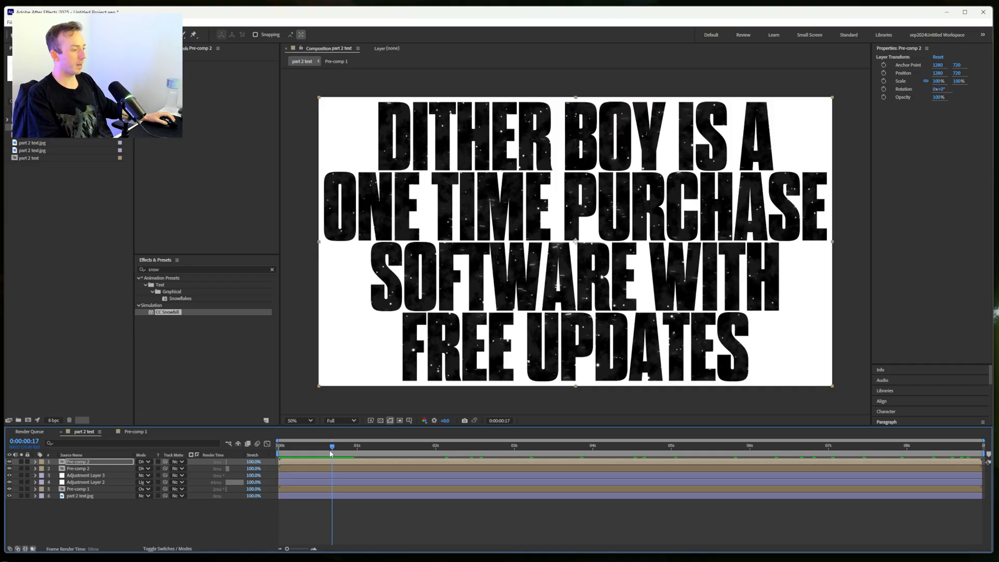
click(278, 445)
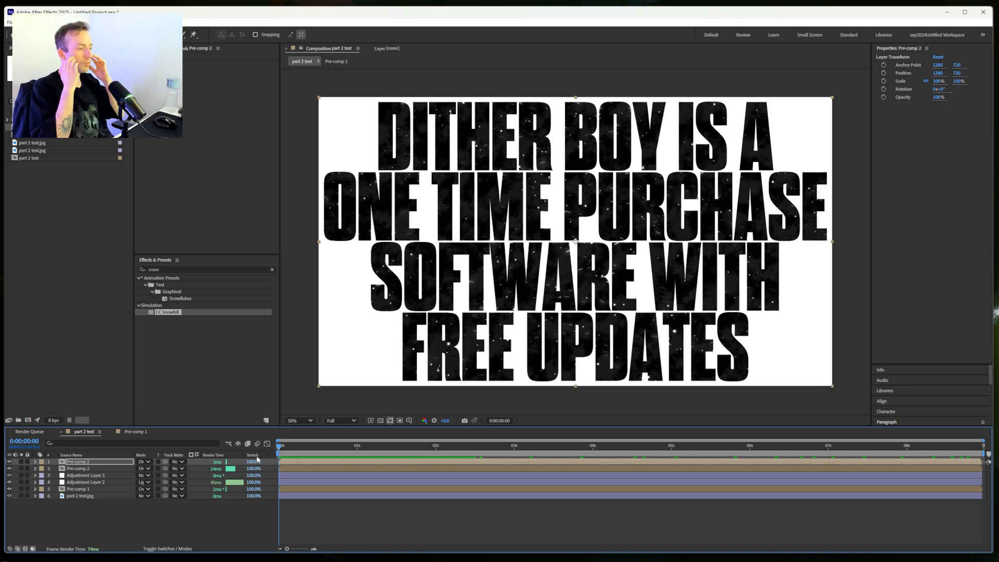
- Preview the snow drifting through the text, then select the part 2 text.jpg layer
click(391, 445)
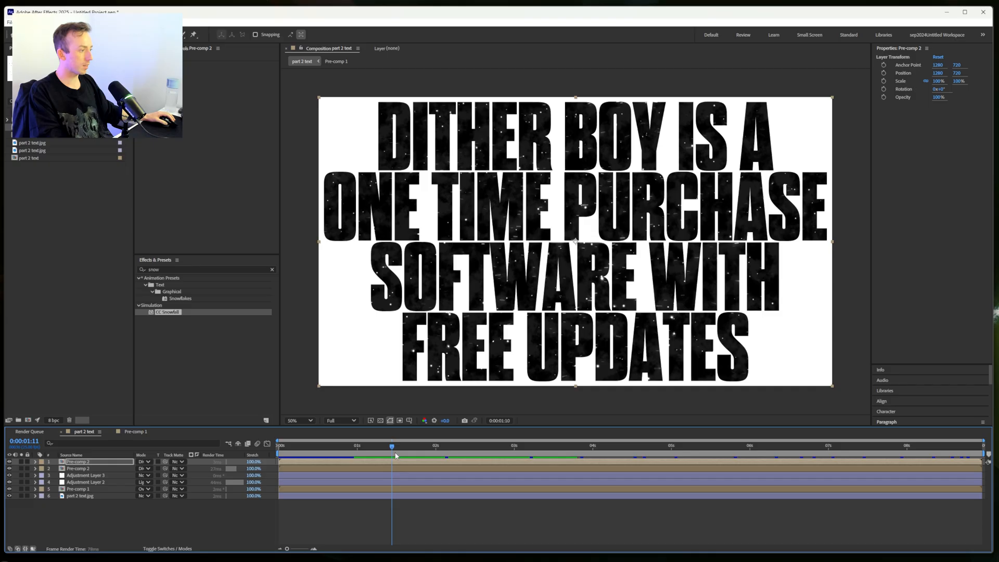
click(278, 445)
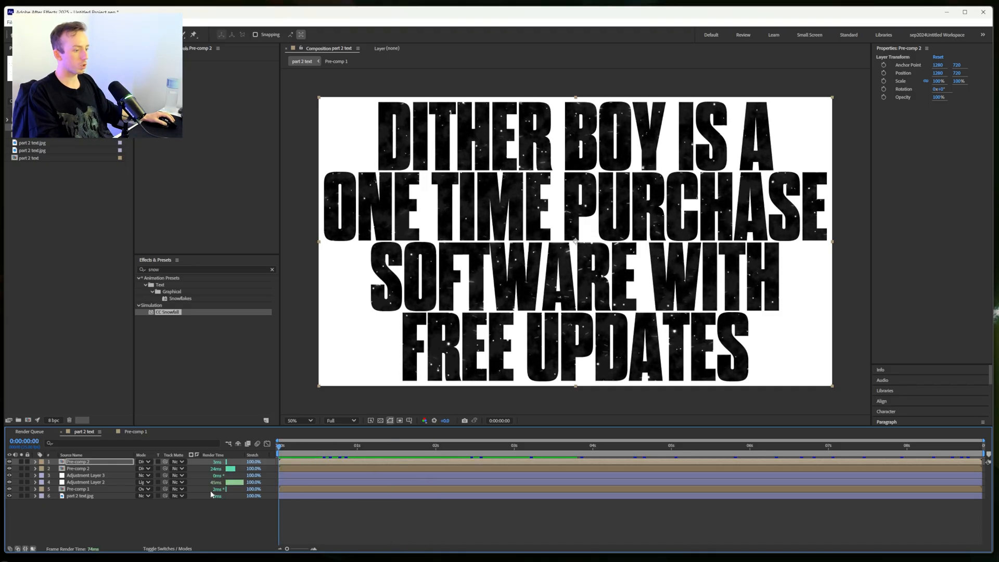
click(79, 496)
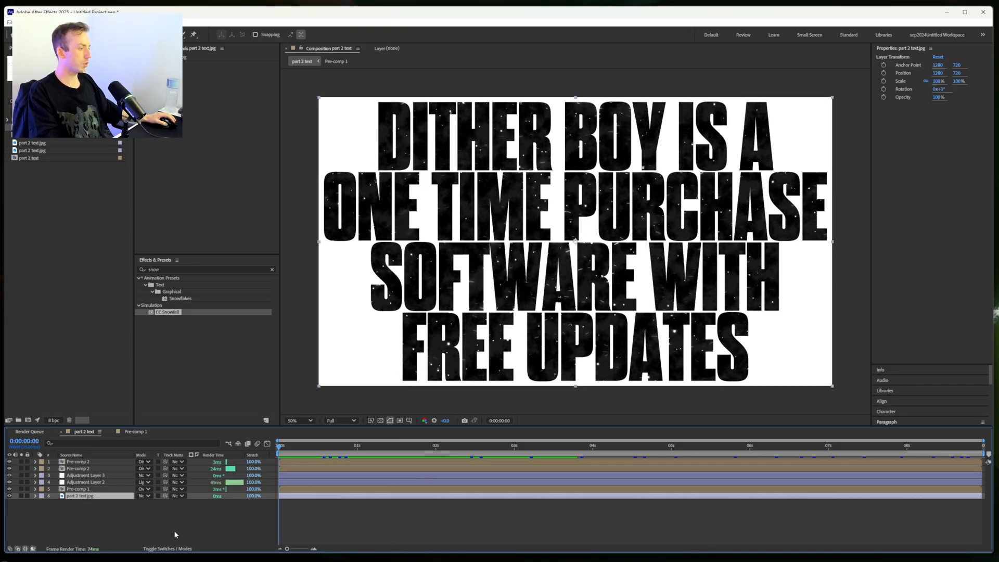
click(451, 446)
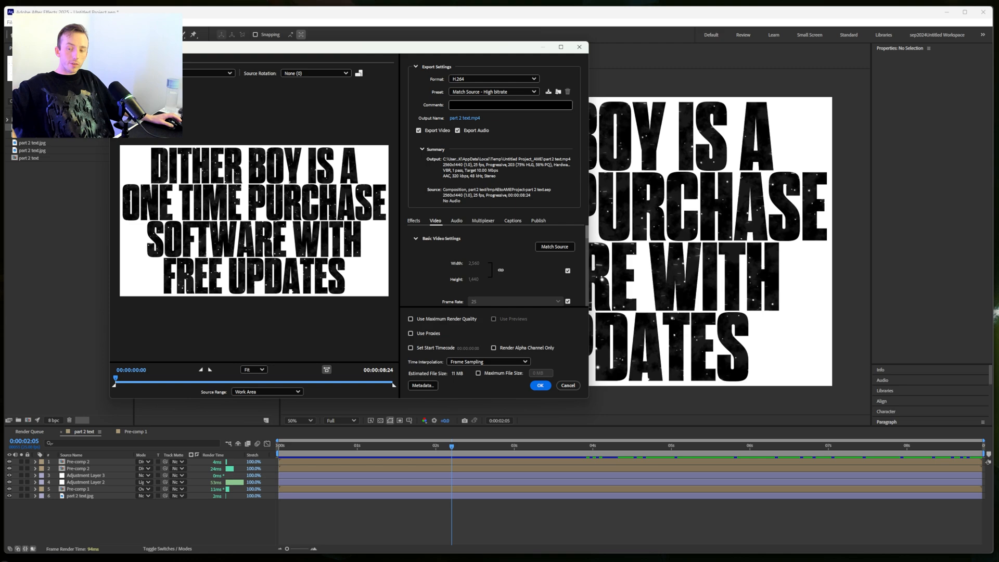
- Export the composition as H.264 'part 2 text.mp4', then hide all layers
click(567, 385)
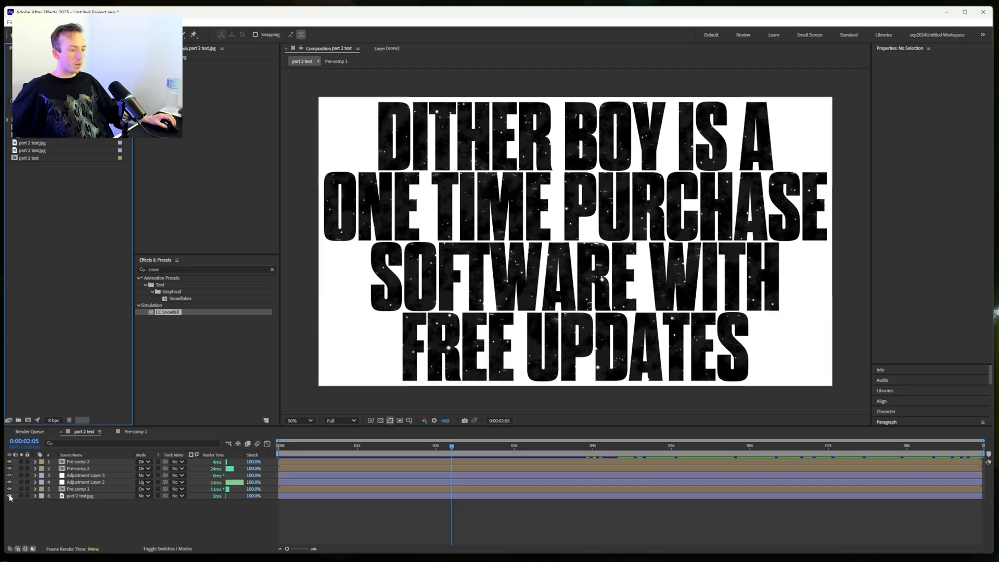
click(9, 495)
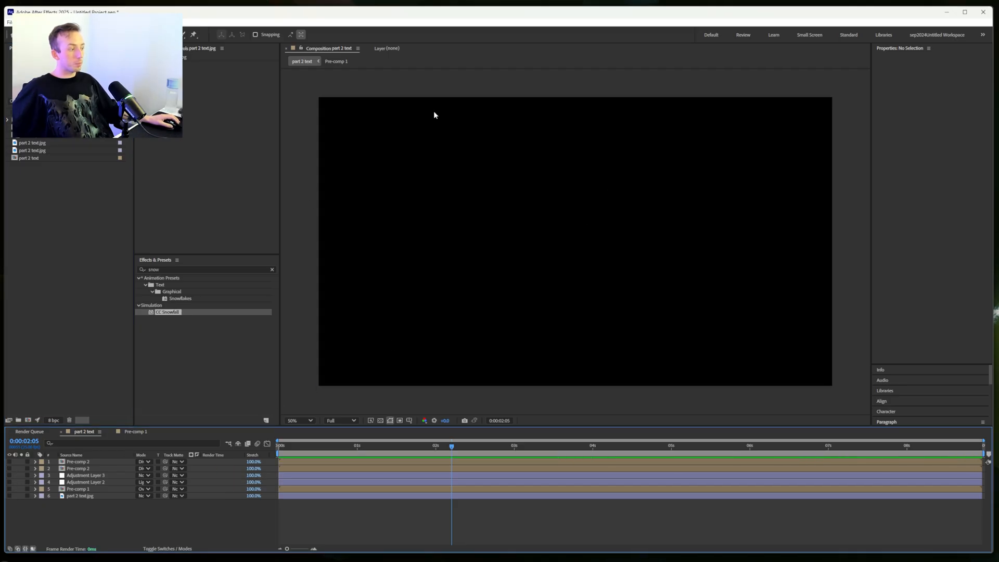
mouse_move(497, 214)
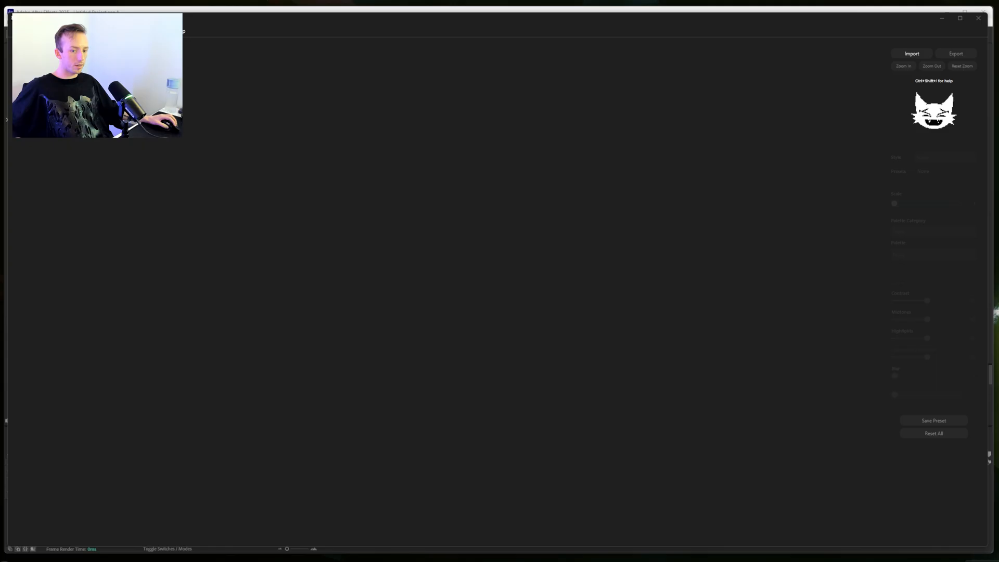
- Load the exported text video, apply the Waveform Alt dither style, and export it
click(911, 53)
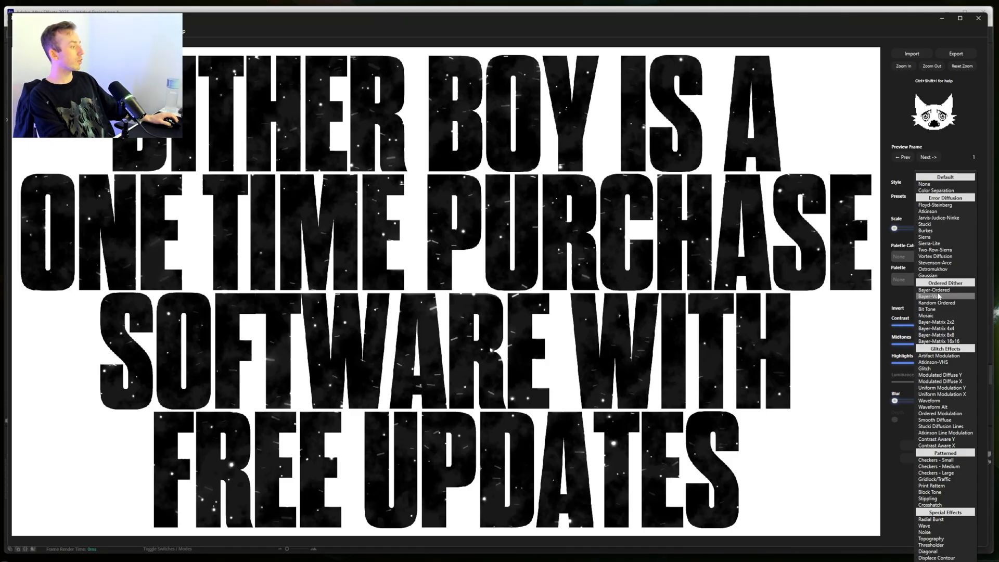
mouse_move(949, 375)
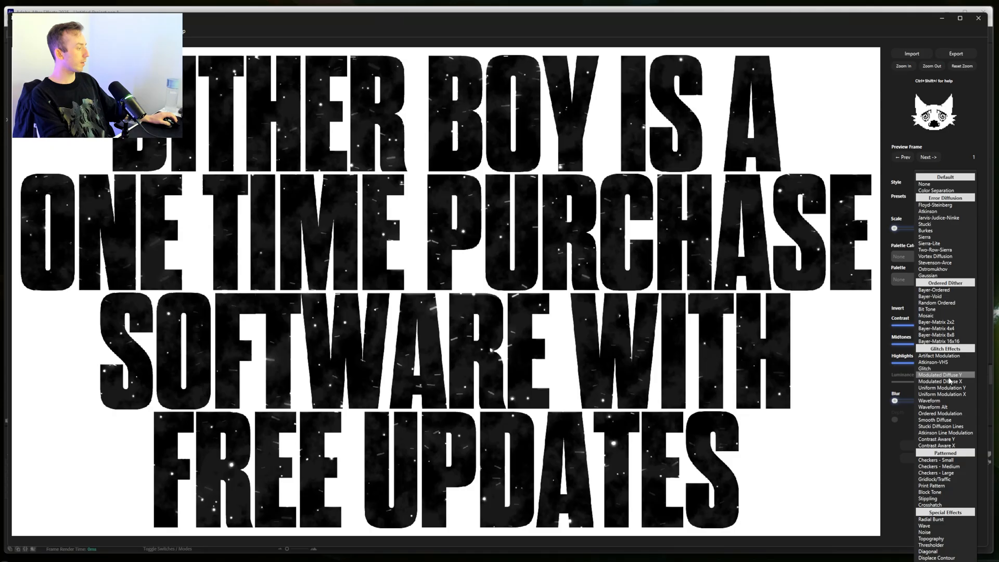
mouse_move(937, 400)
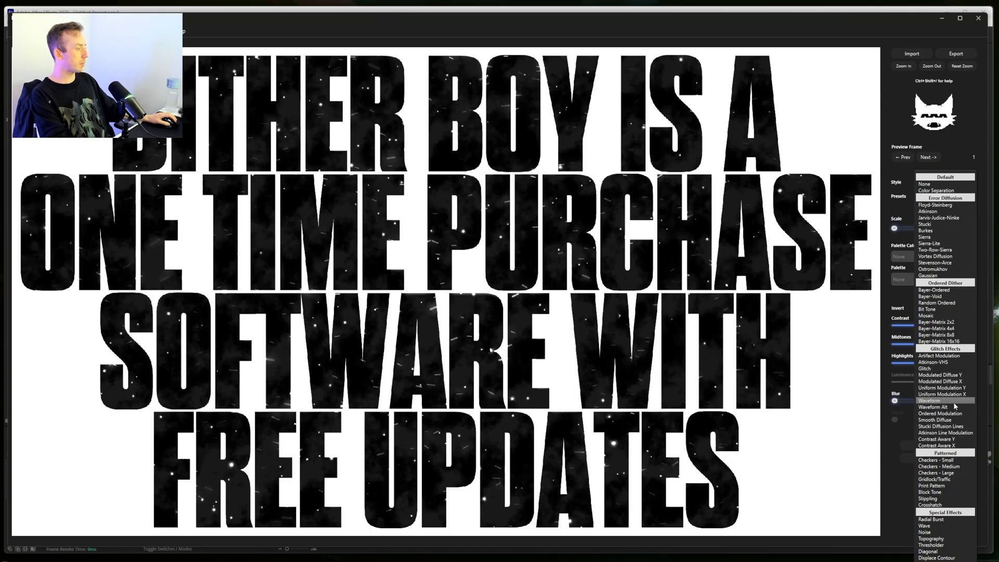
click(932, 400)
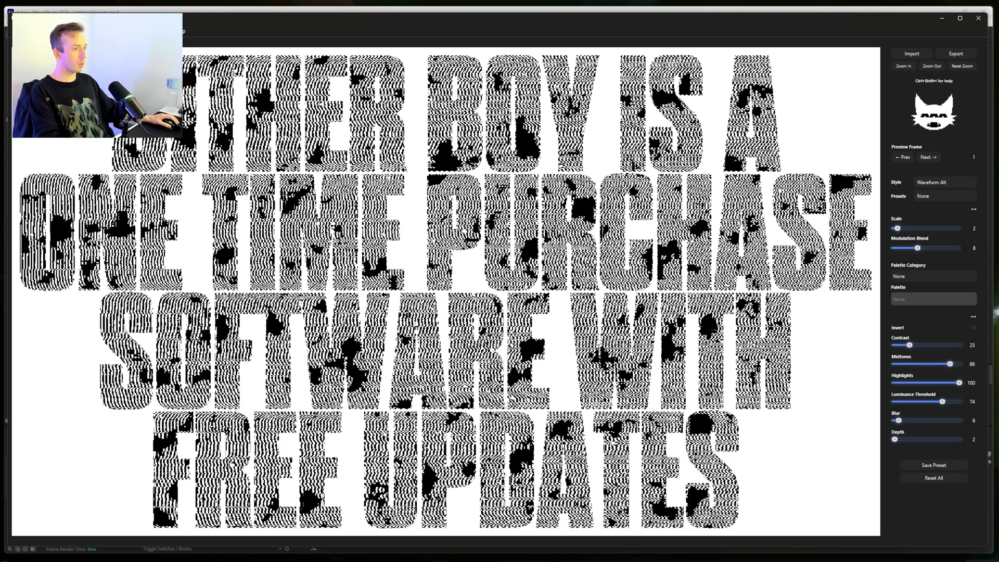
click(955, 53)
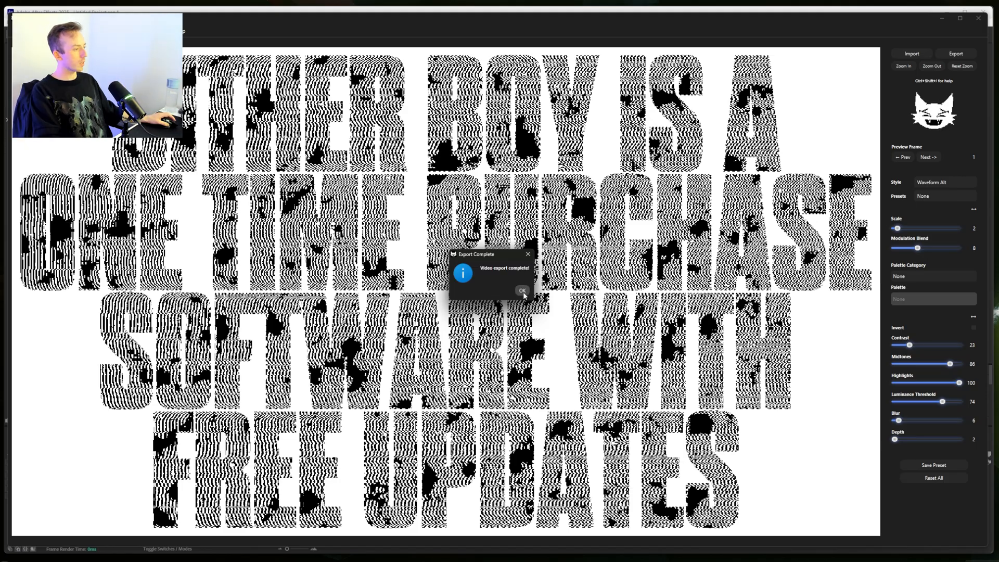
click(944, 181)
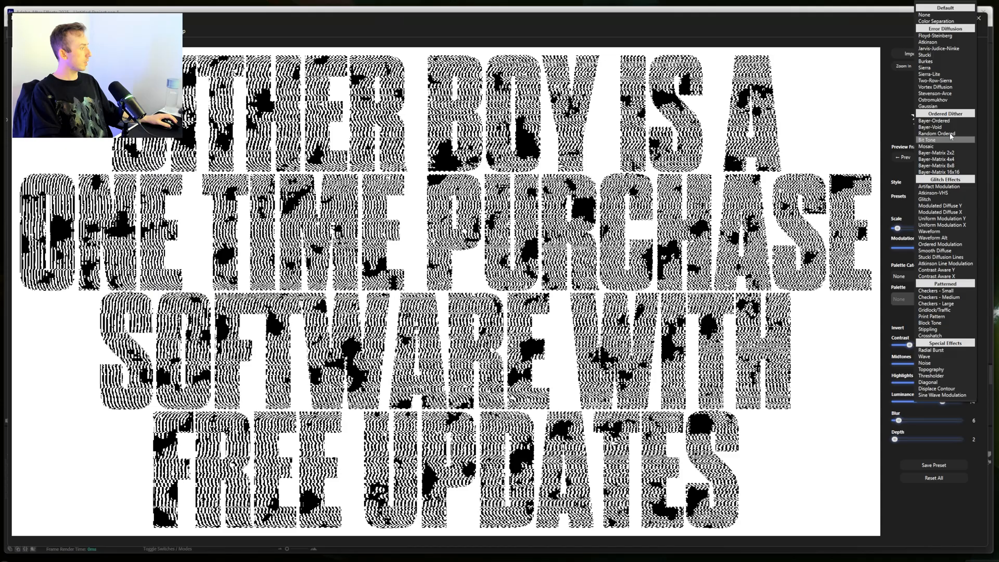
- Try the Ostromukhov and Floyd-Steinberg dither styles on the poster
click(933, 99)
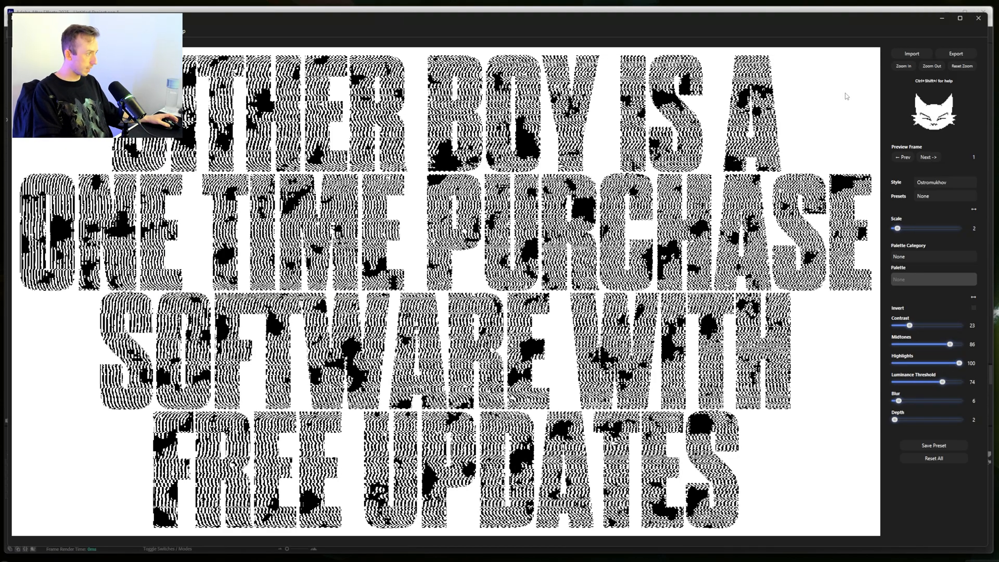
click(942, 182)
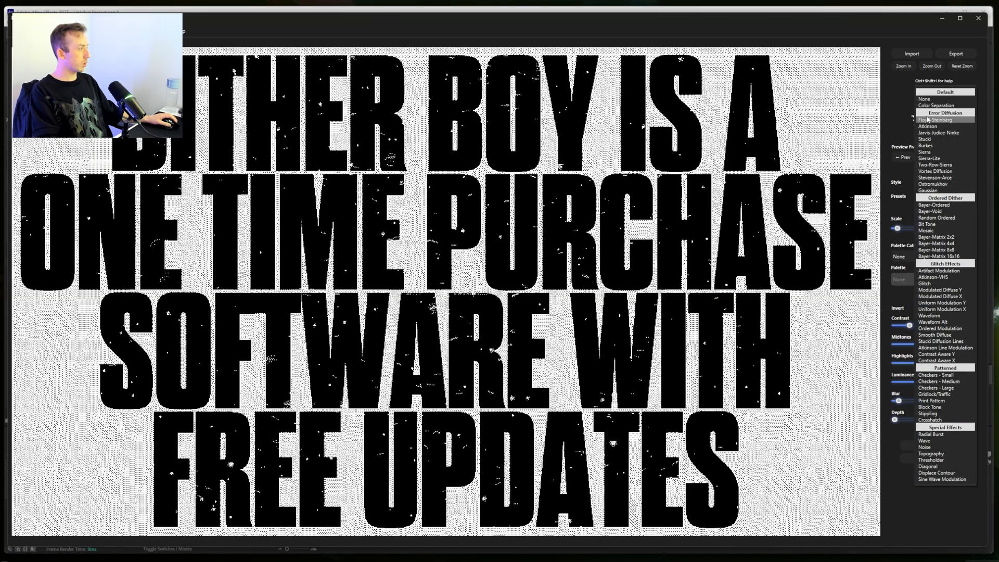
click(937, 120)
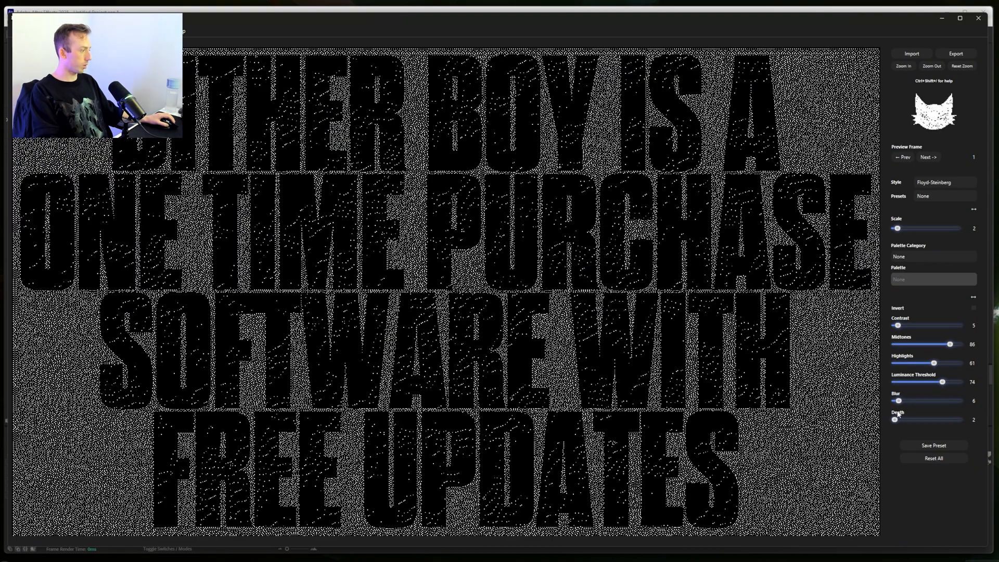
- Settle on Modulated Diffuse Y and export the restyled poster video
click(942, 182)
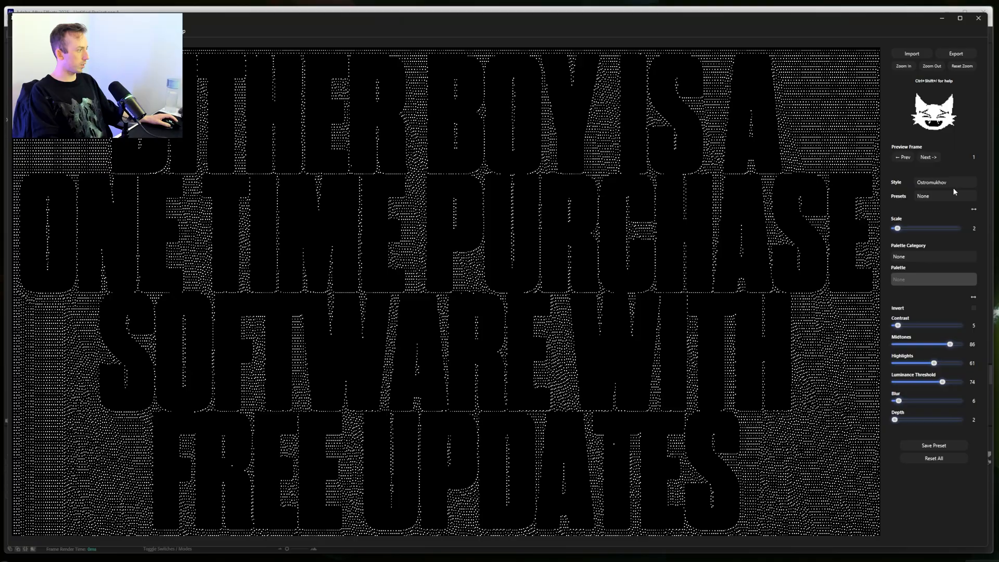
mouse_move(898, 328)
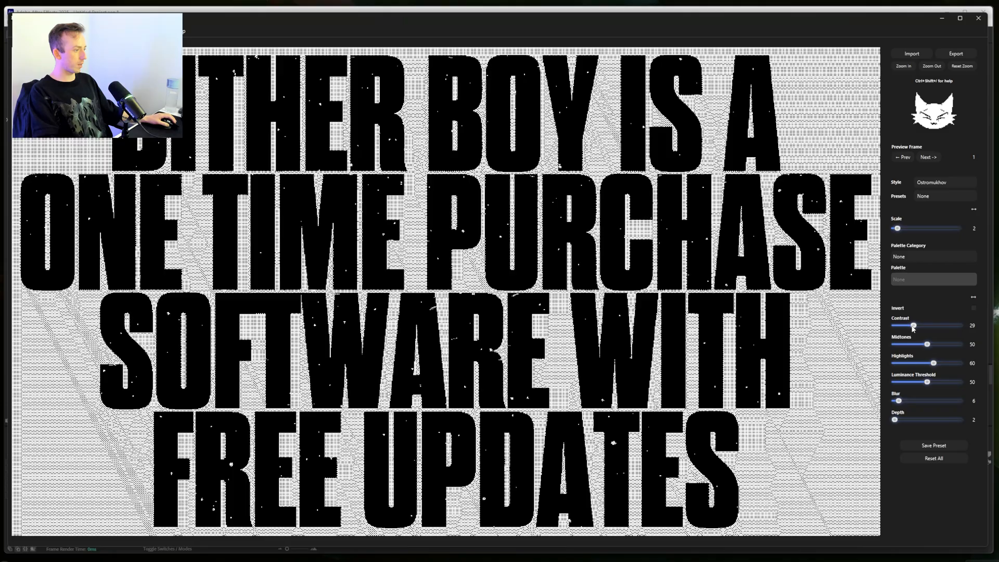
click(943, 182)
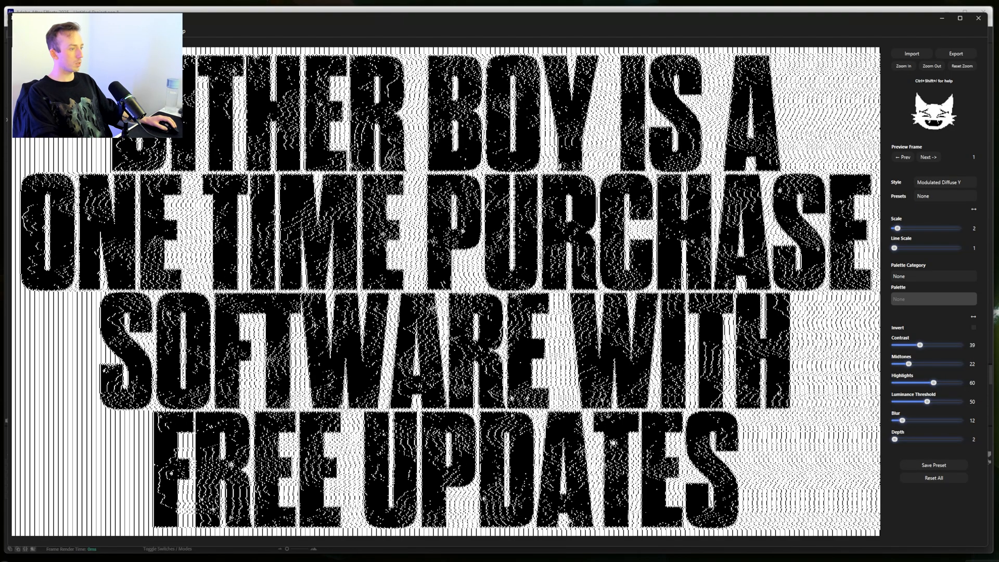
click(956, 53)
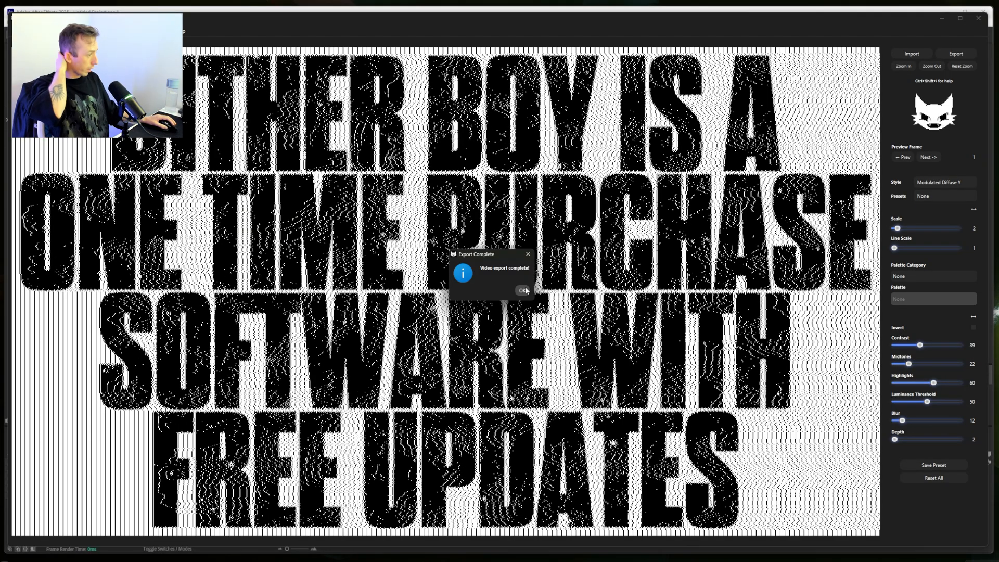
click(522, 290)
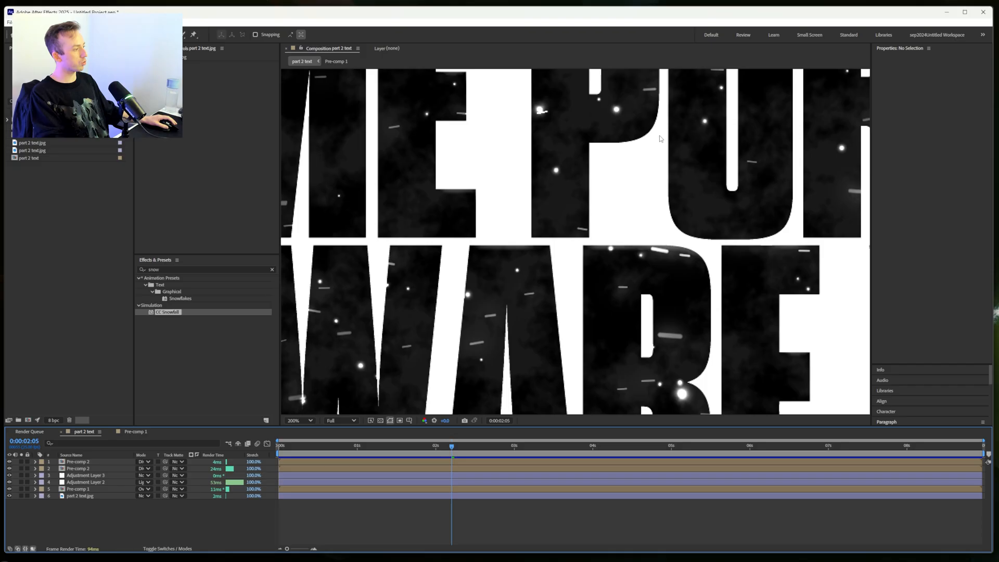
- Duplicate Pre-comp 2 into six stacked copies and switch them to a different blend mode
click(298, 419)
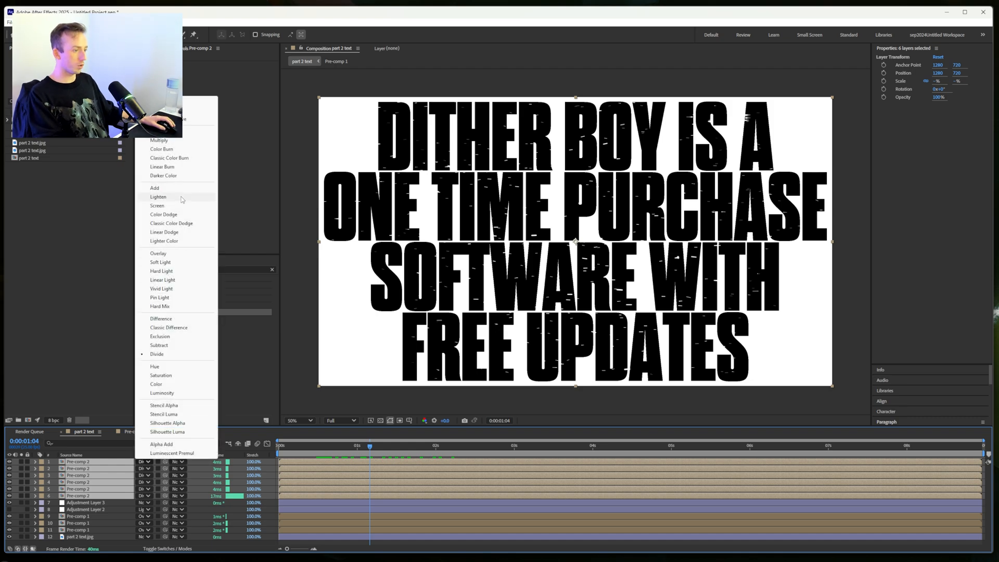
click(159, 196)
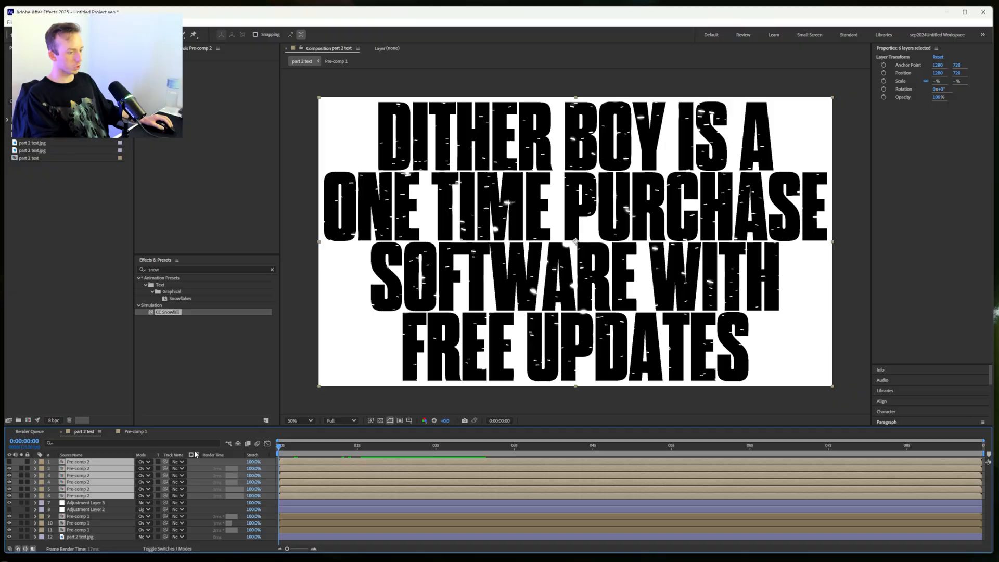
click(78, 475)
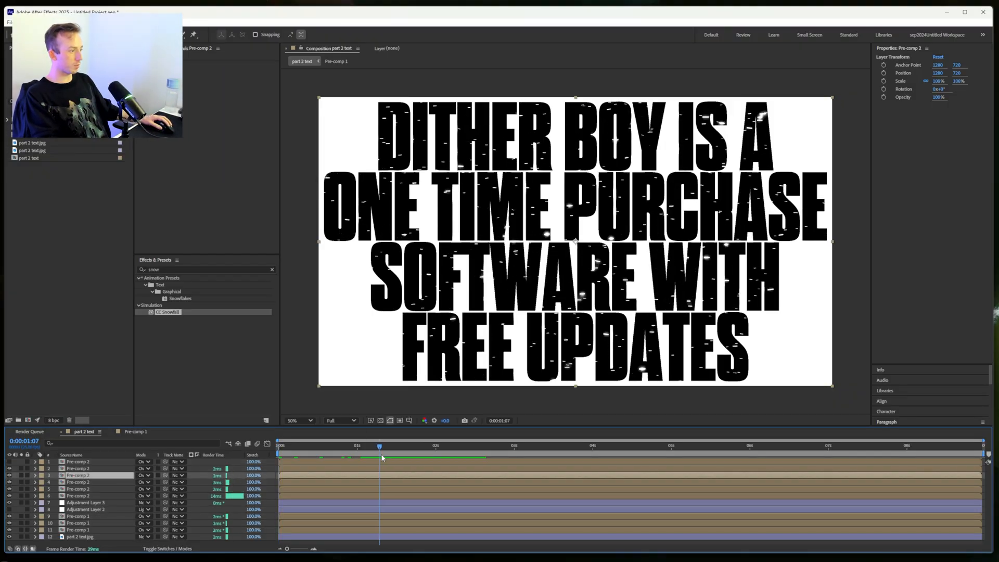
click(411, 445)
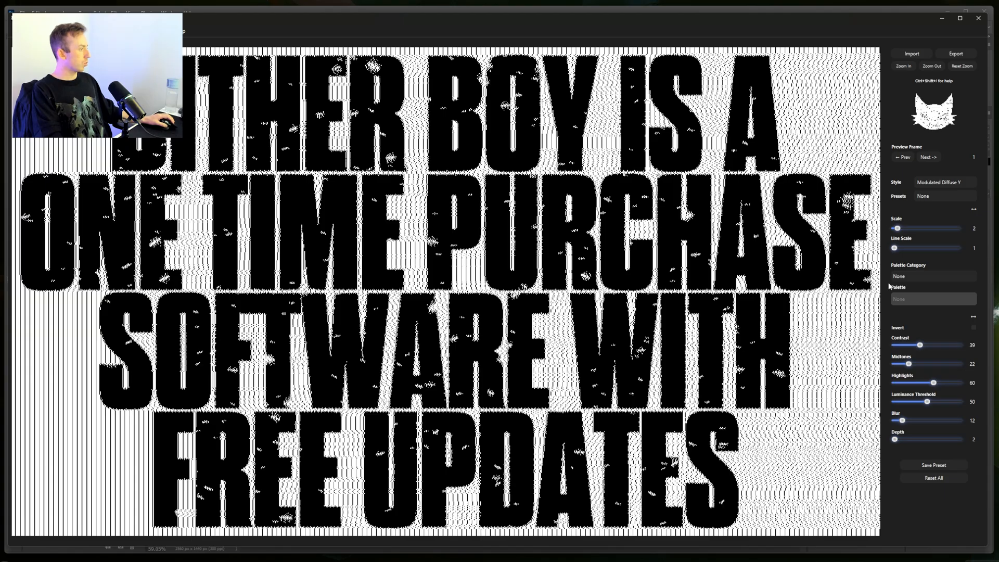
- Try Waveform, then return to Modulated Diffuse Y with lower Scale, Contrast and Highlights
click(944, 181)
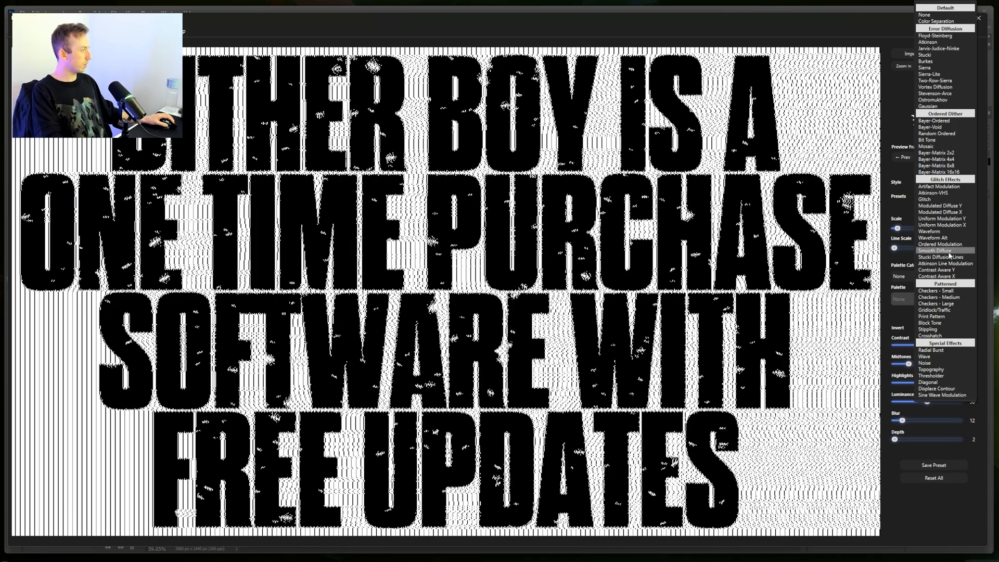
click(930, 230)
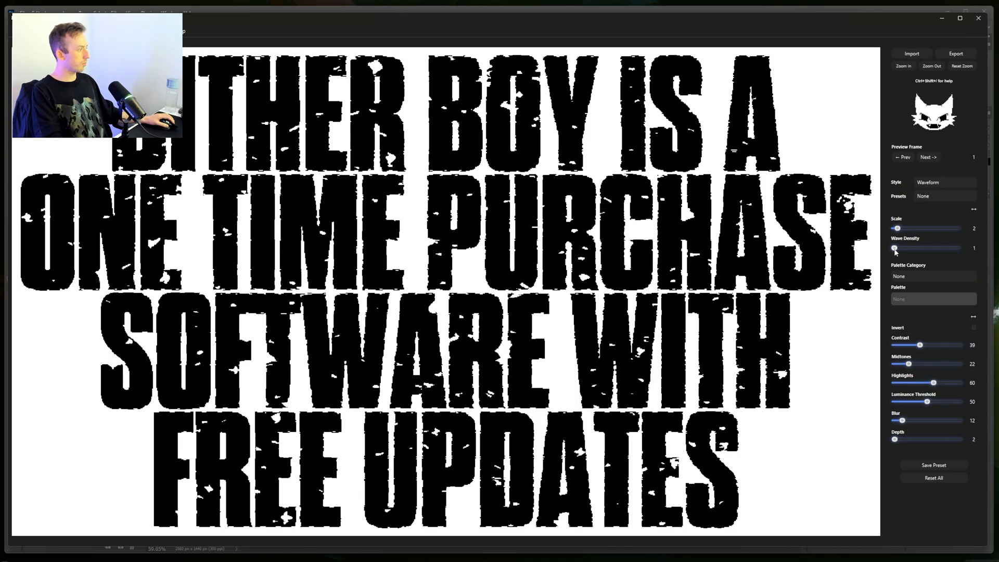
click(933, 478)
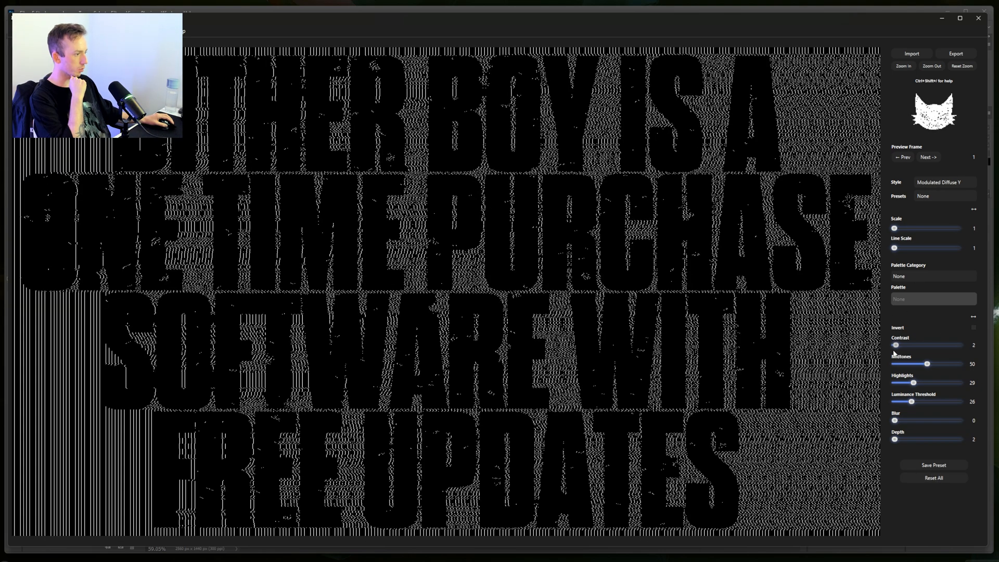
click(895, 344)
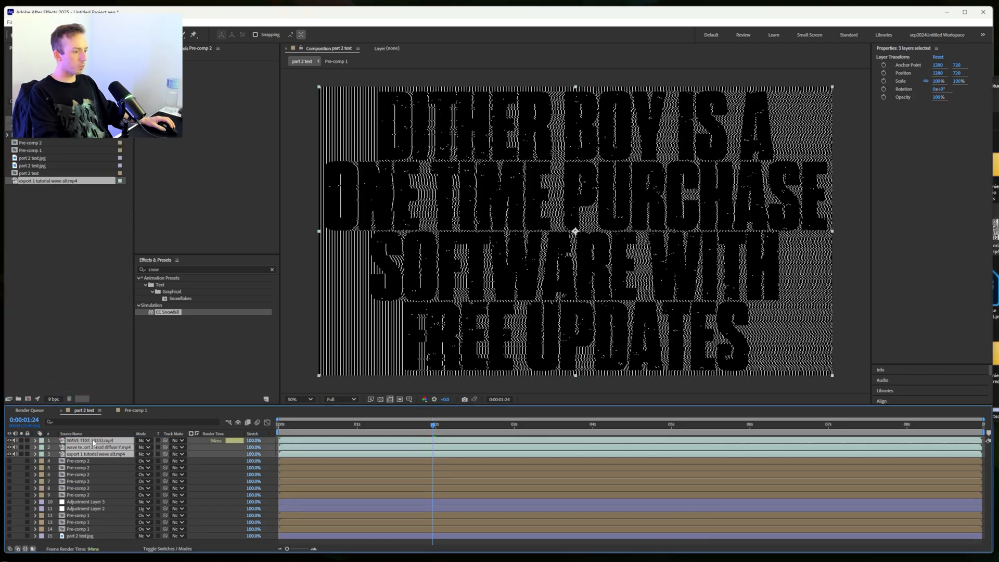
- Bring the exported dither clips into the comp and add a new adjustment layer
click(78, 494)
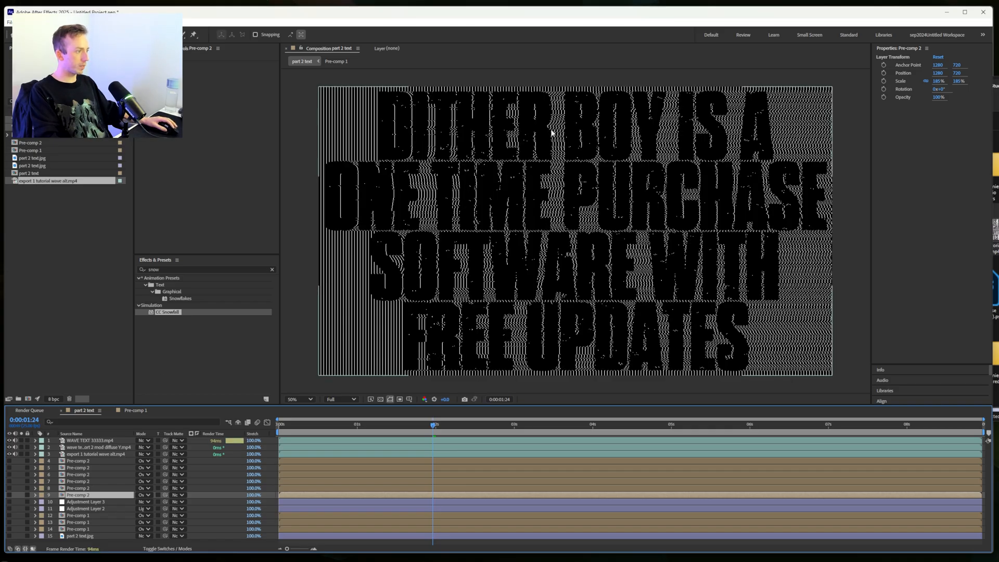
click(89, 440)
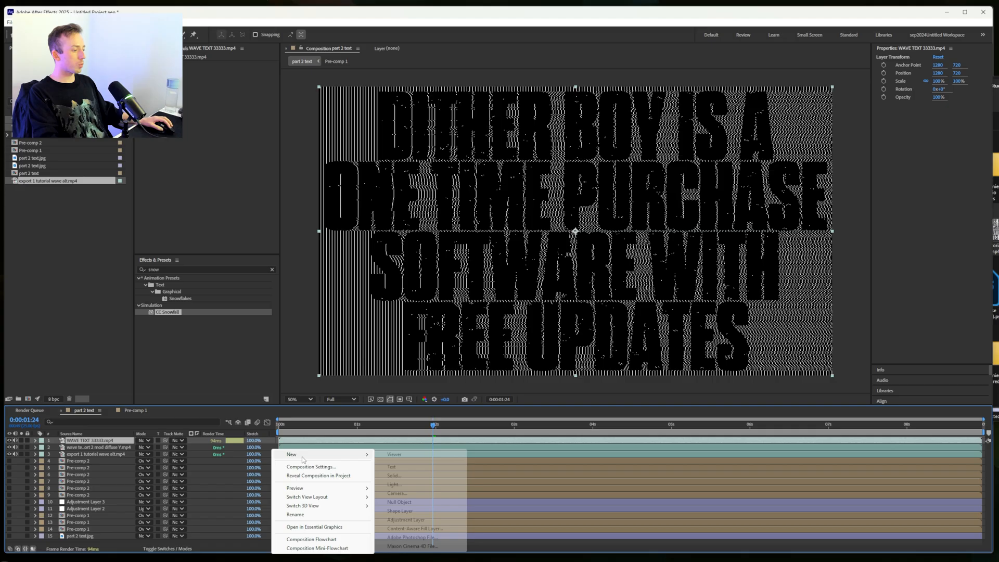
click(406, 519)
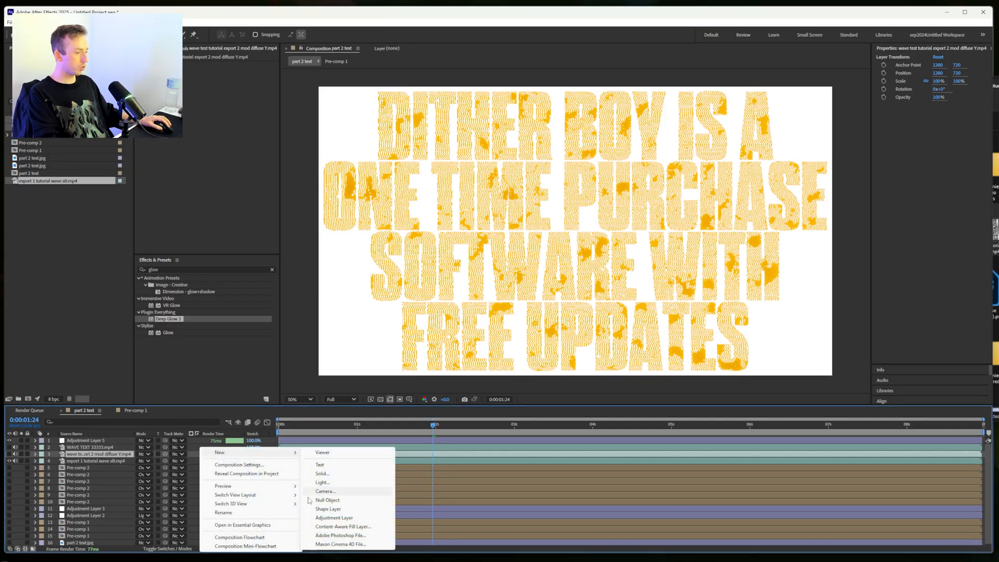
- Add another adjustment layer that inverts the poster
click(334, 517)
text(invert)
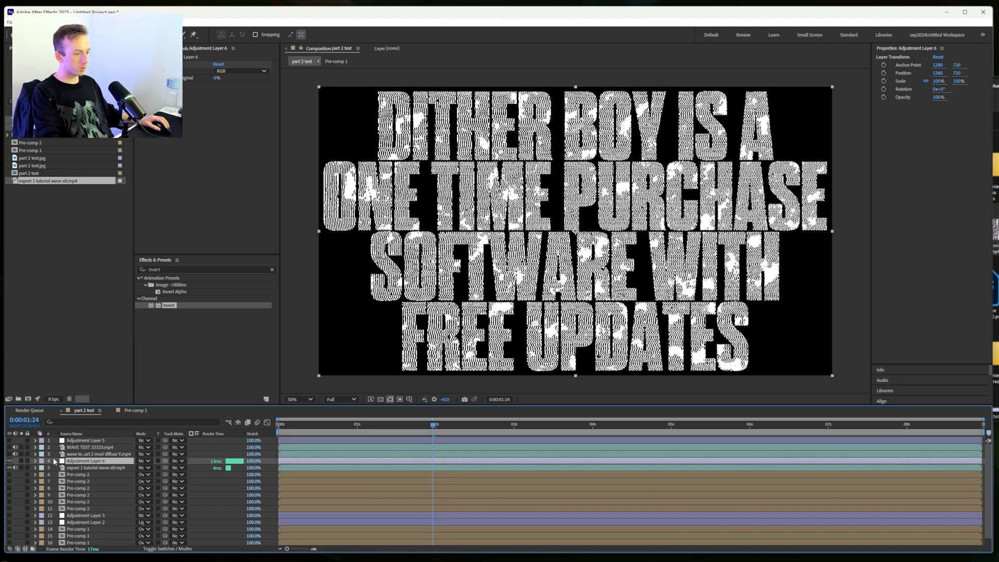
click(83, 440)
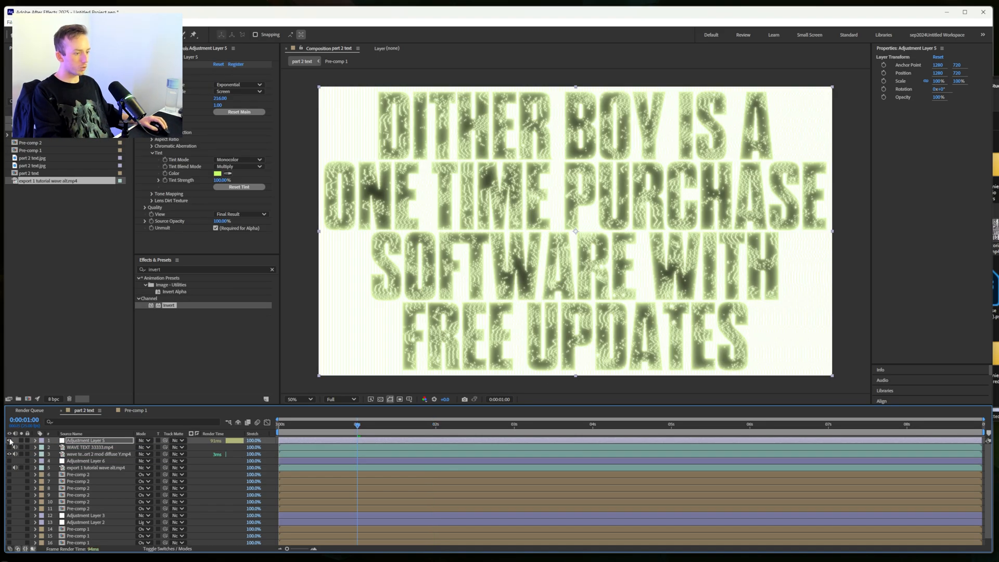
click(9, 446)
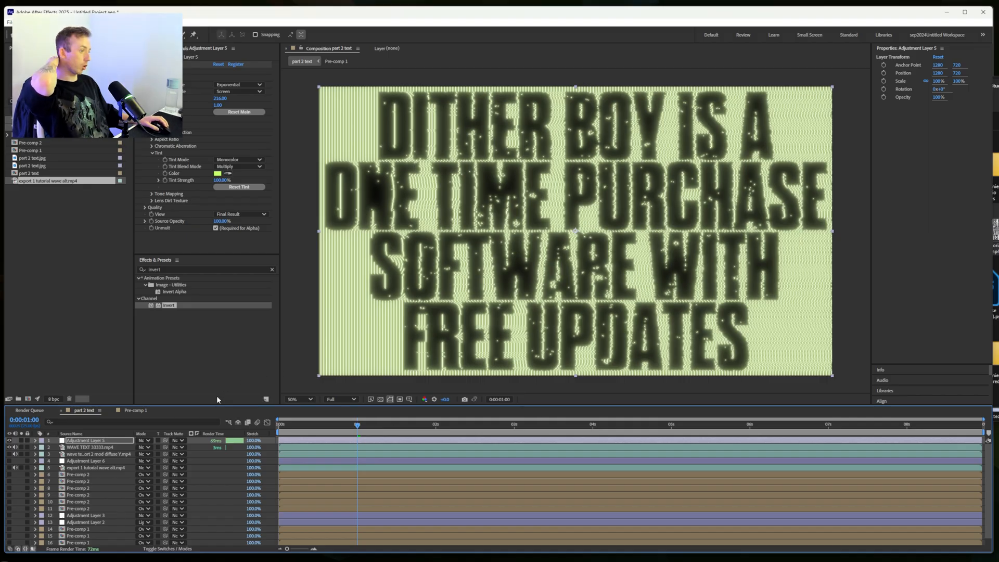
- Switch the Deep Glow 2 tint to Duocolor with red and yellow colours
click(241, 158)
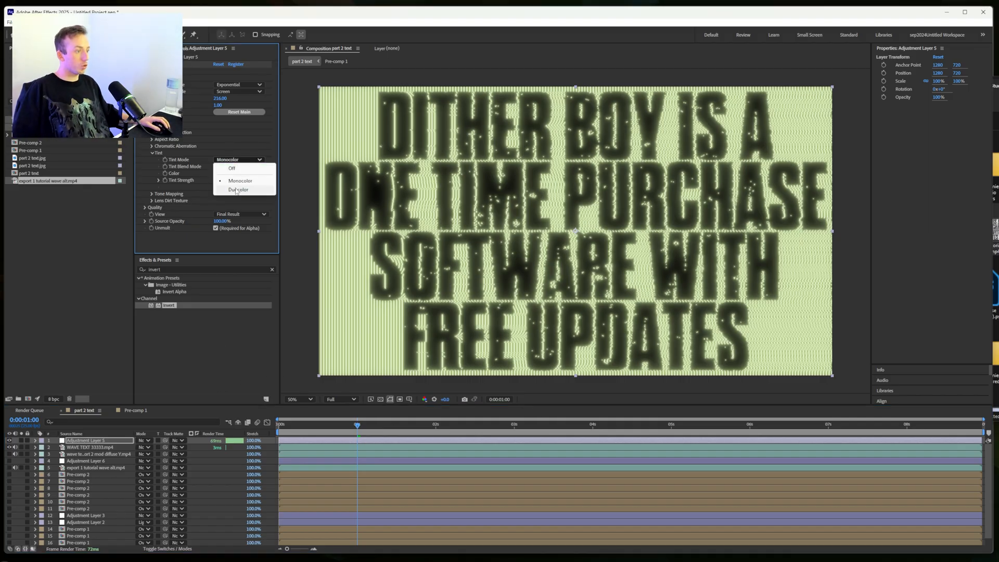
click(238, 189)
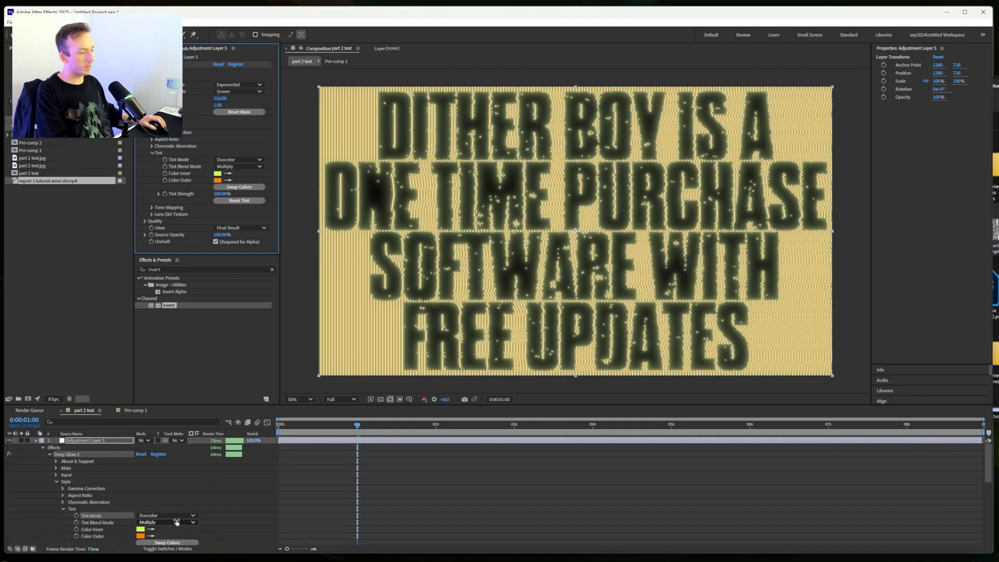
click(218, 179)
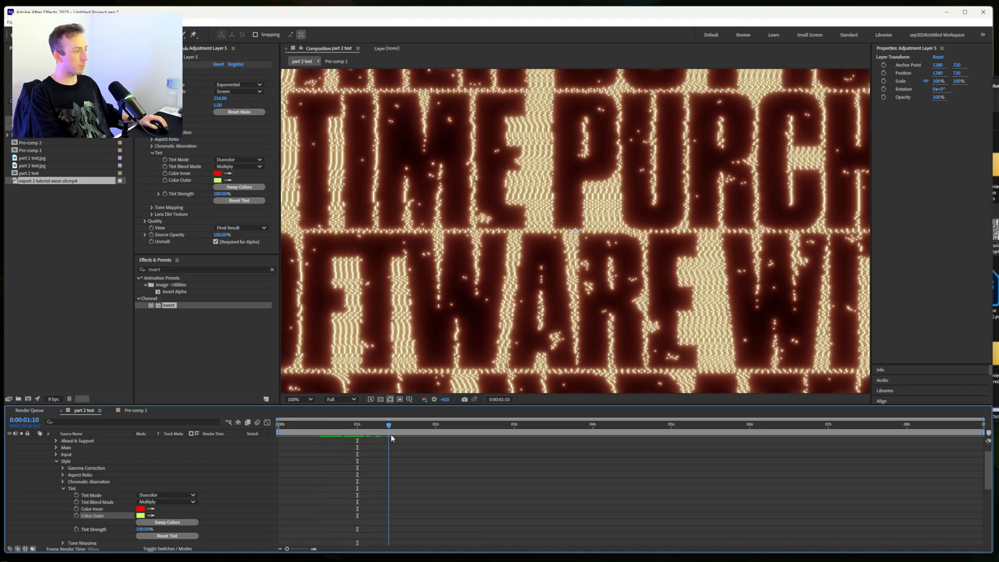
click(479, 424)
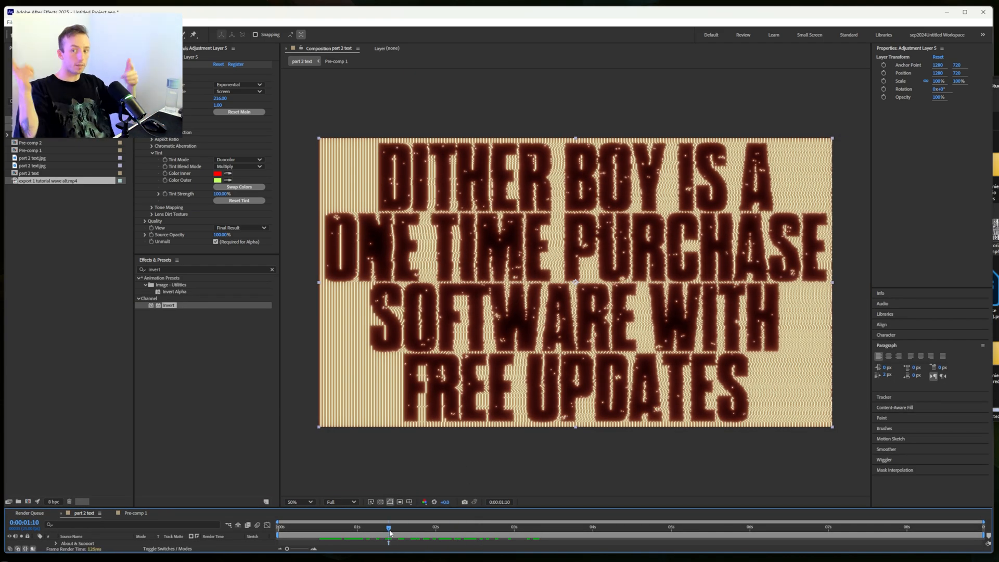
mouse_move(388, 527)
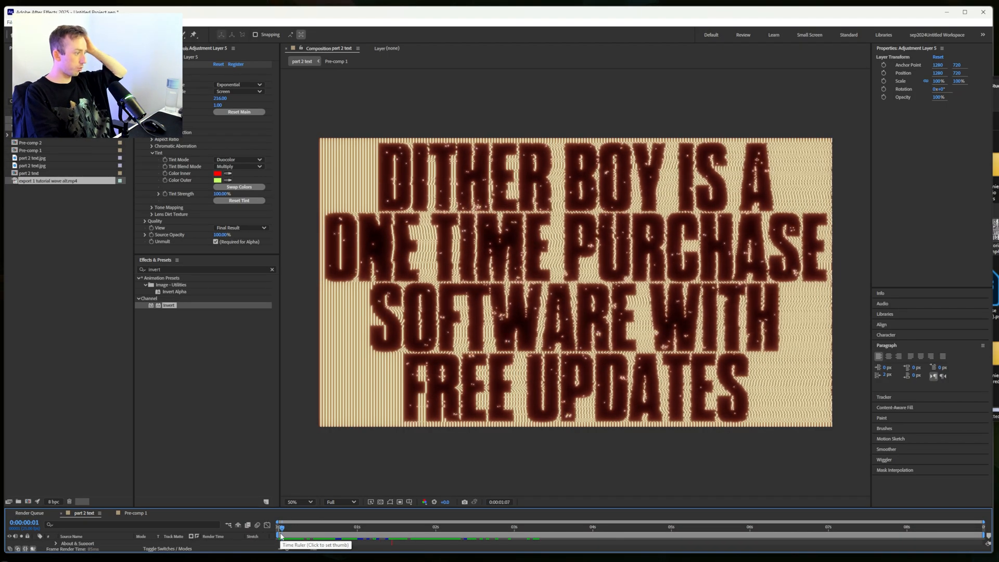
click(485, 527)
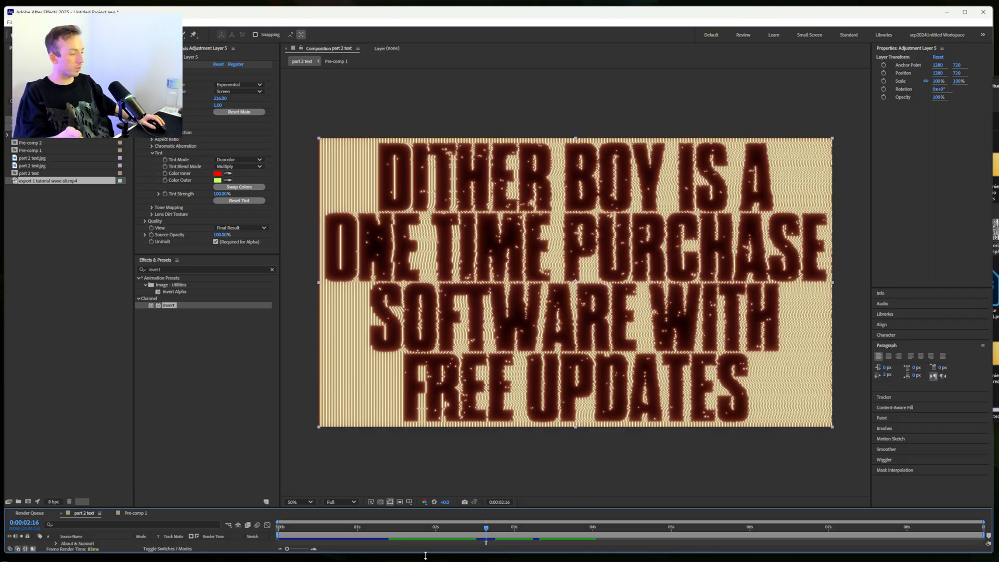
click(293, 528)
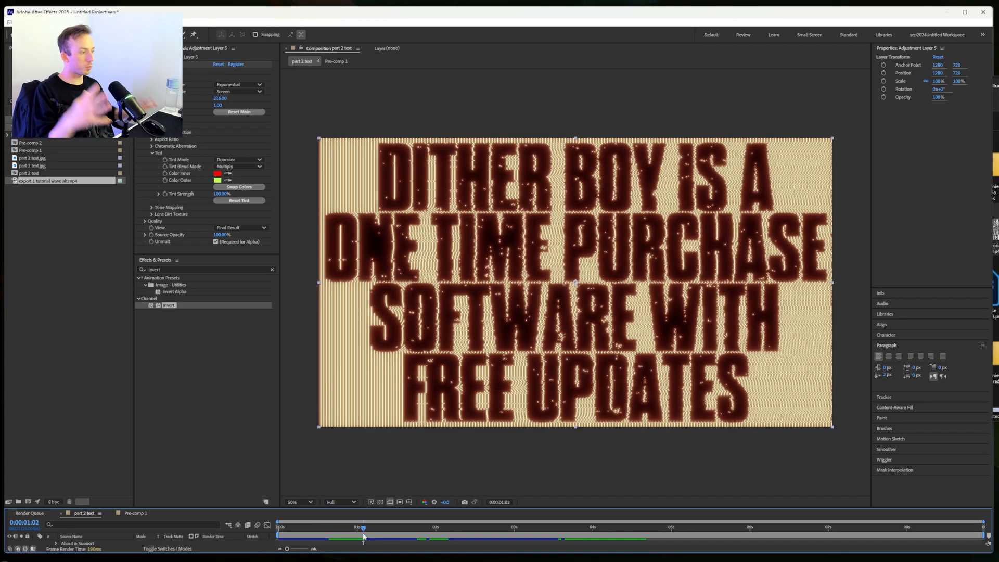
mouse_move(363, 536)
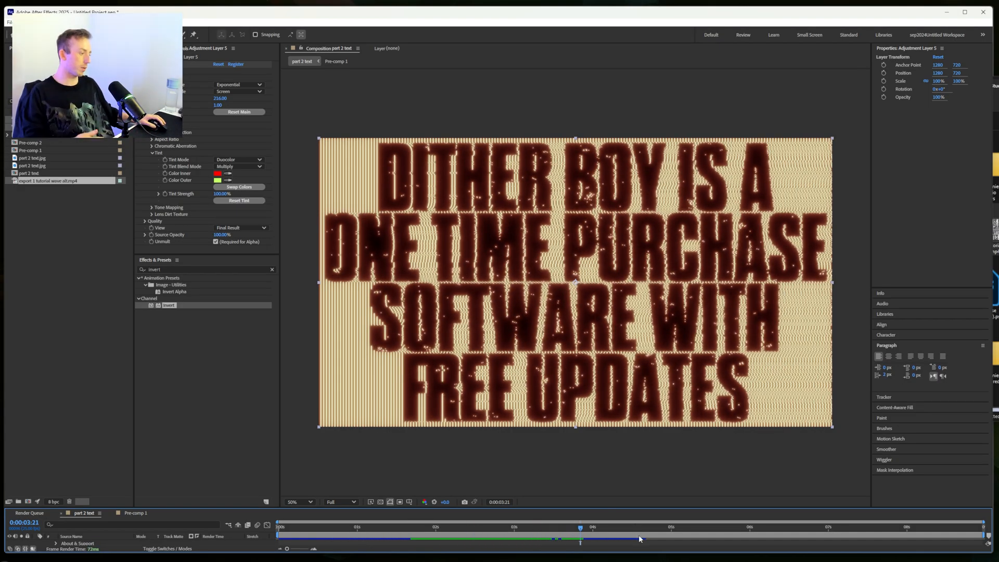
click(433, 529)
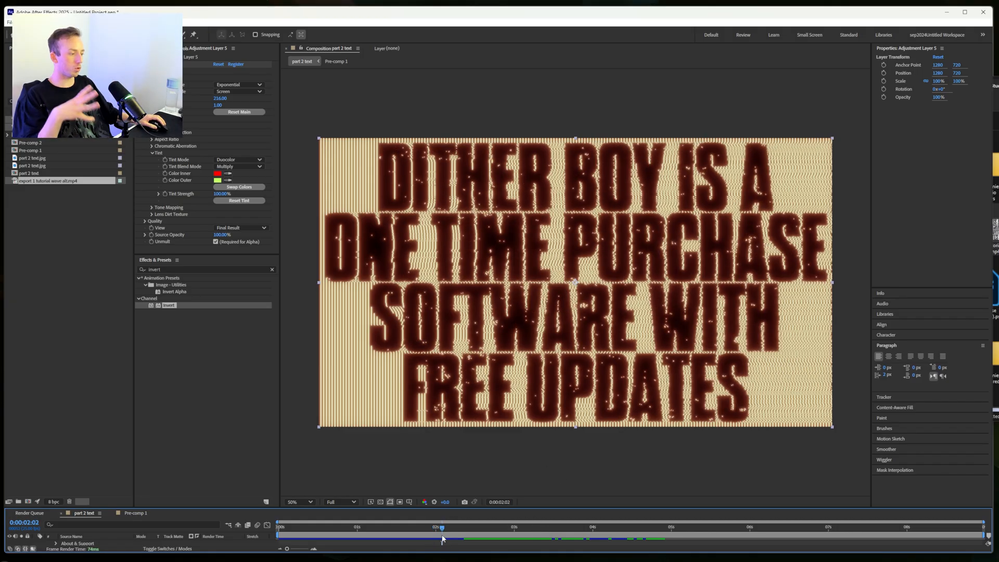
click(281, 527)
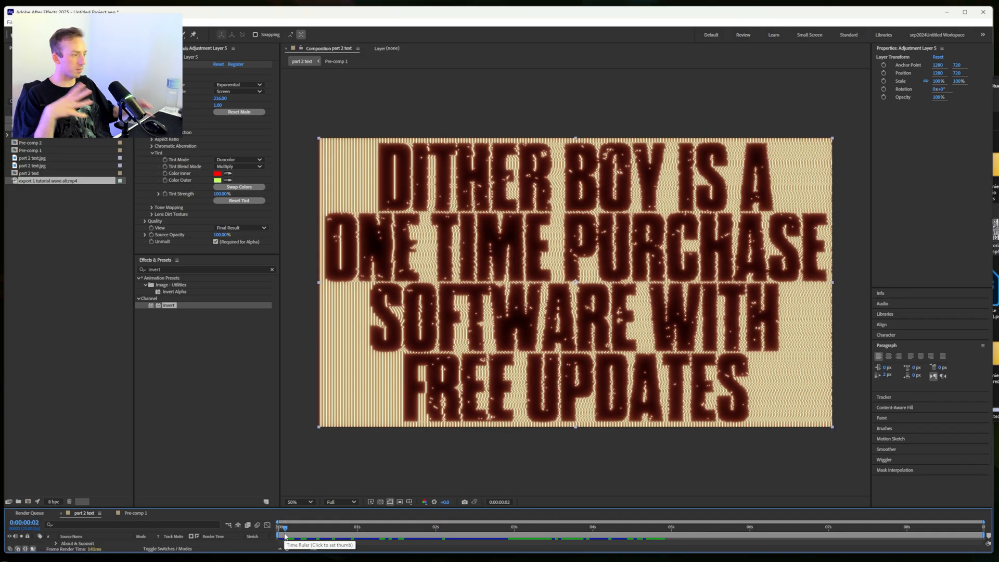